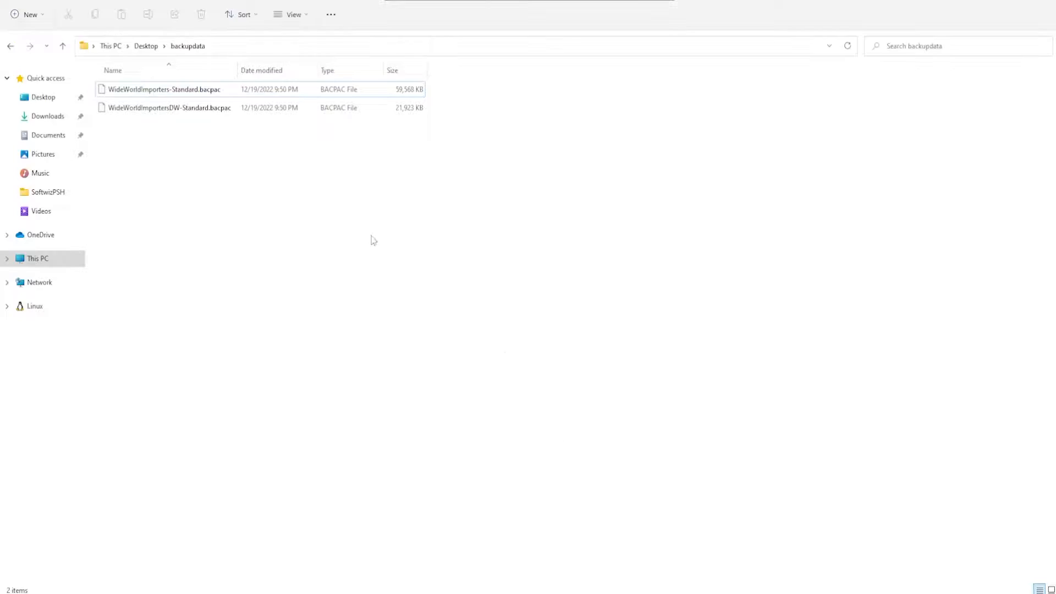
- Pick out the WideWorldImporters-Standard backup file among the local bacpac files
click(163, 89)
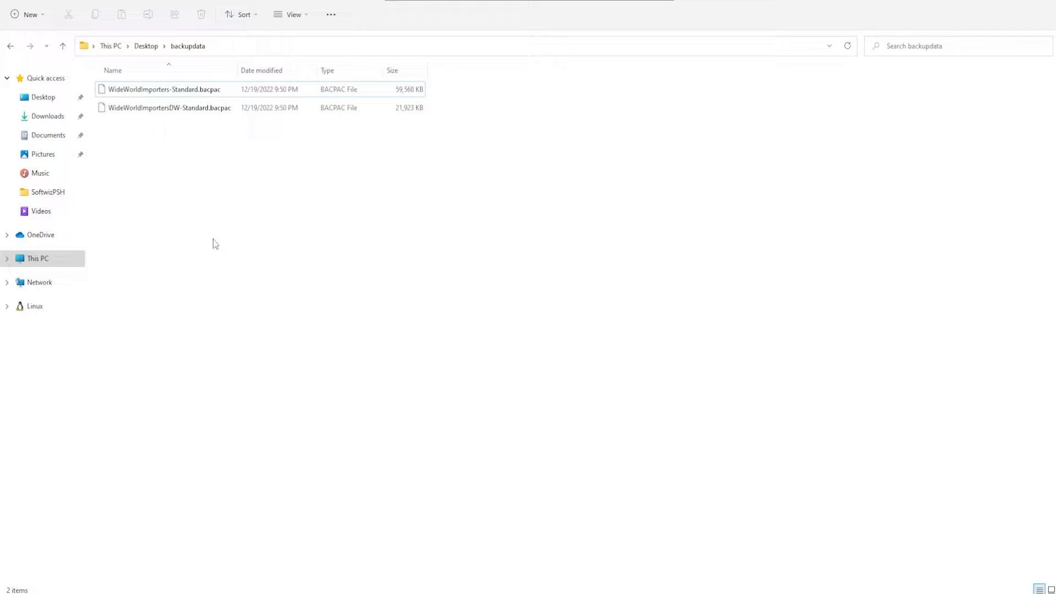
click(164, 89)
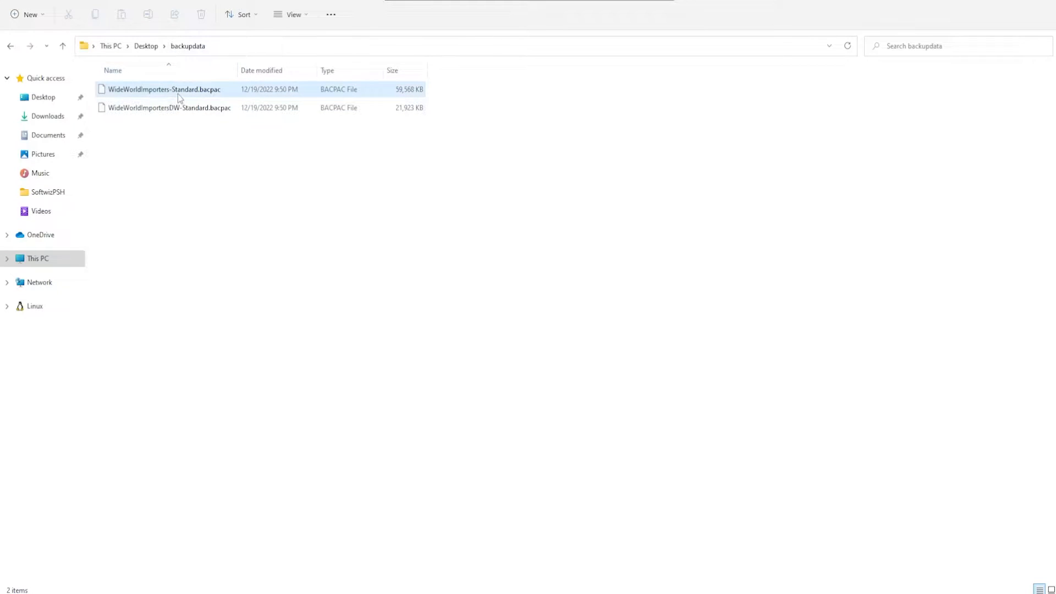
click(169, 108)
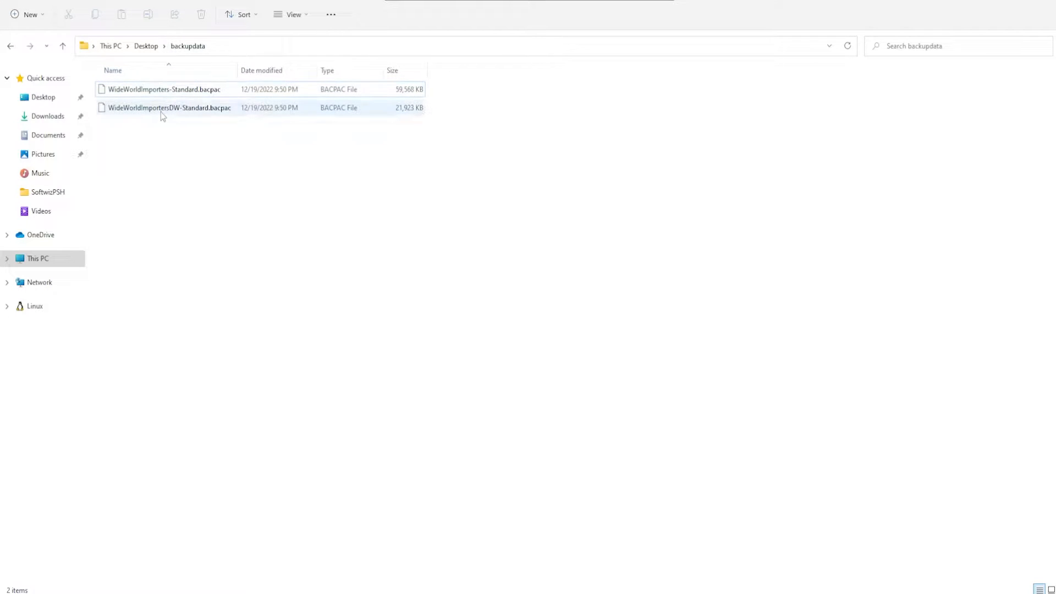
click(162, 89)
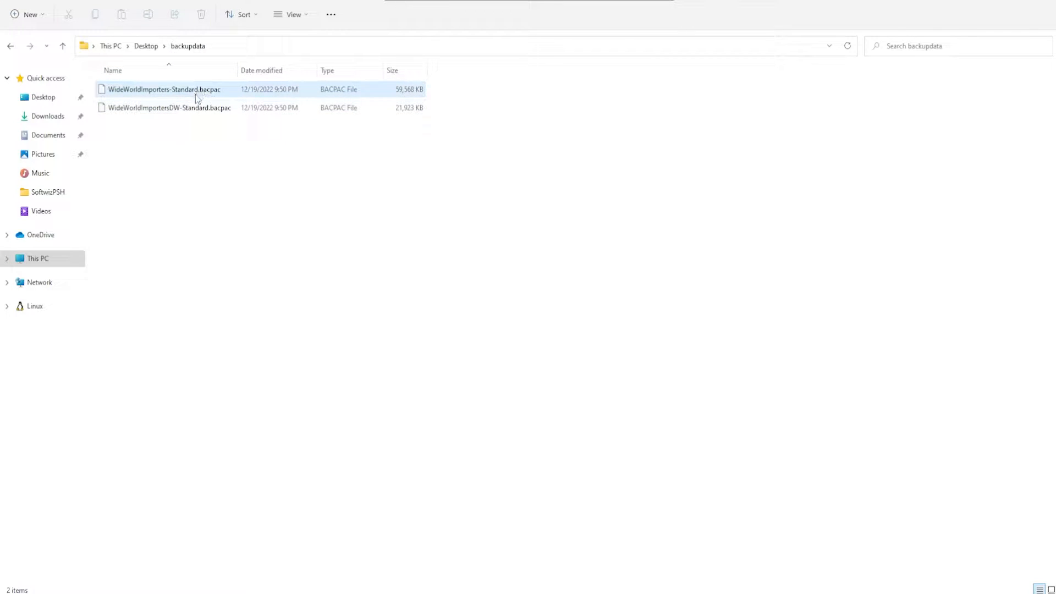
mouse_move(164, 89)
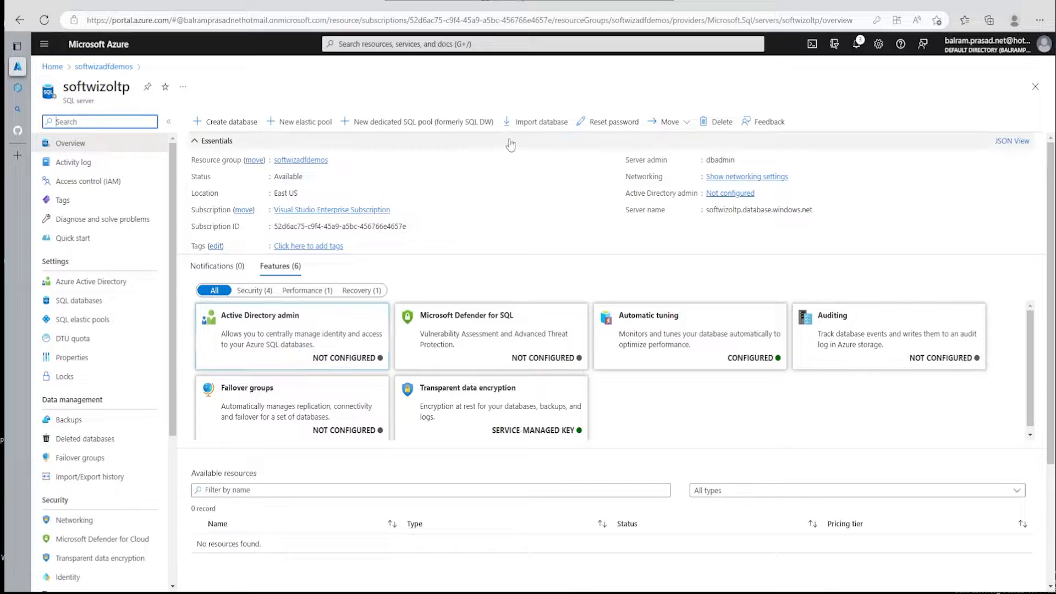
mouse_move(540, 122)
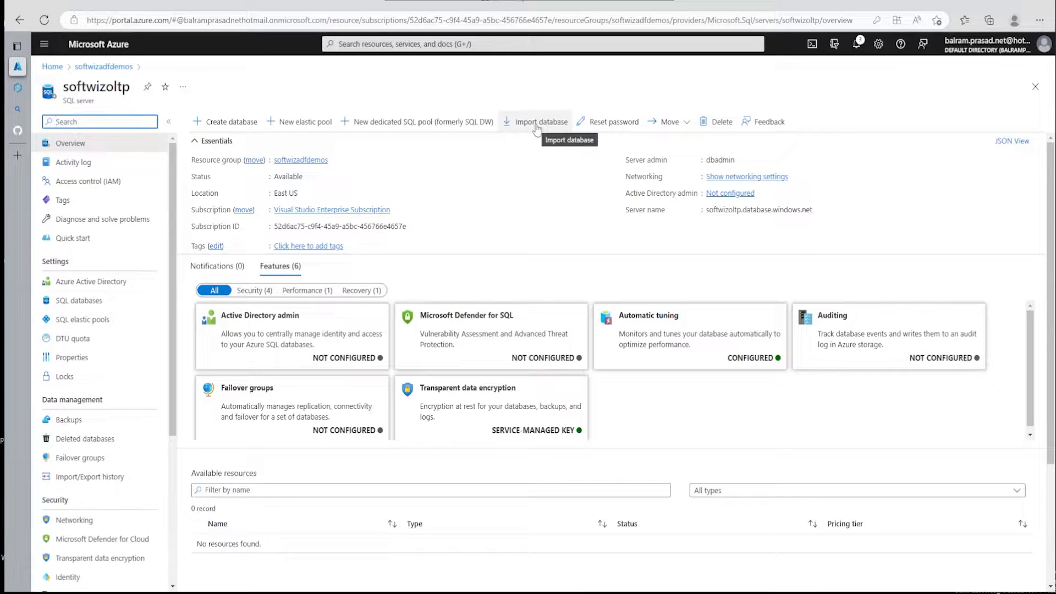
- Start an Import database on the softwizoltp server and begin selecting its backup
click(541, 122)
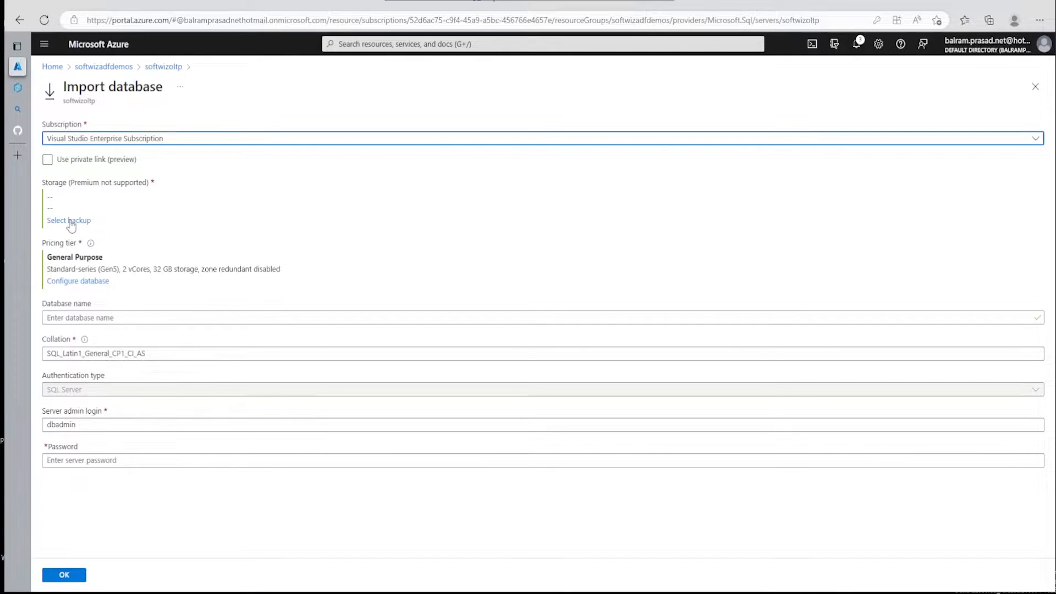
click(68, 220)
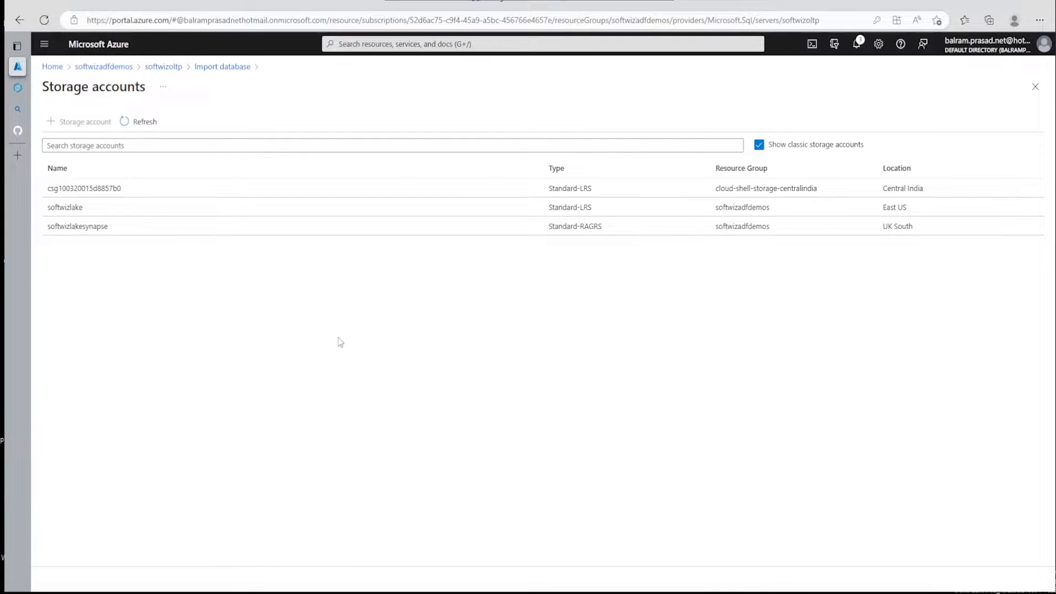
mouse_move(335, 335)
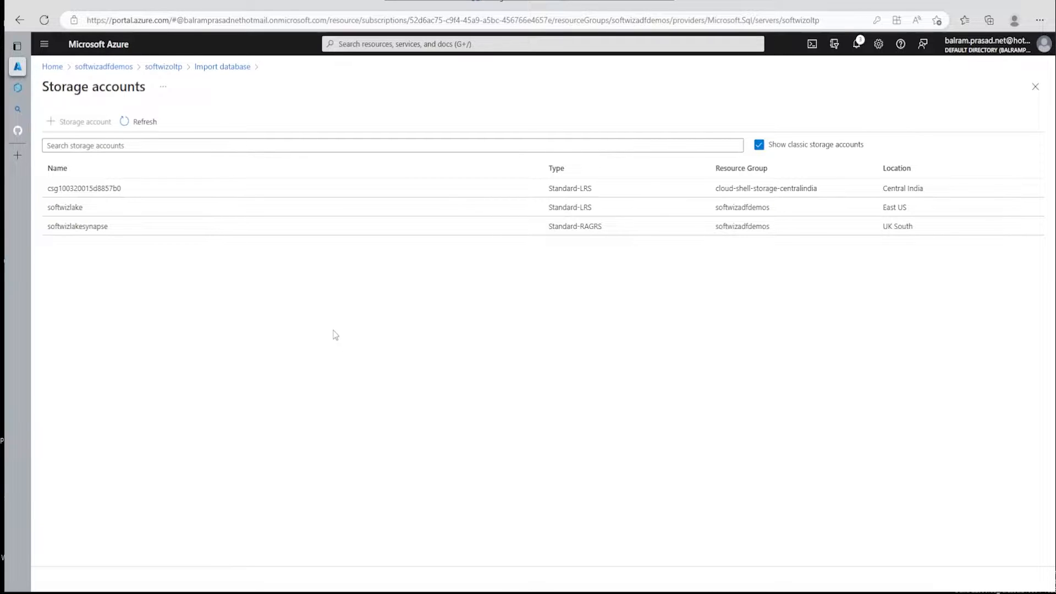
mouse_move(339, 341)
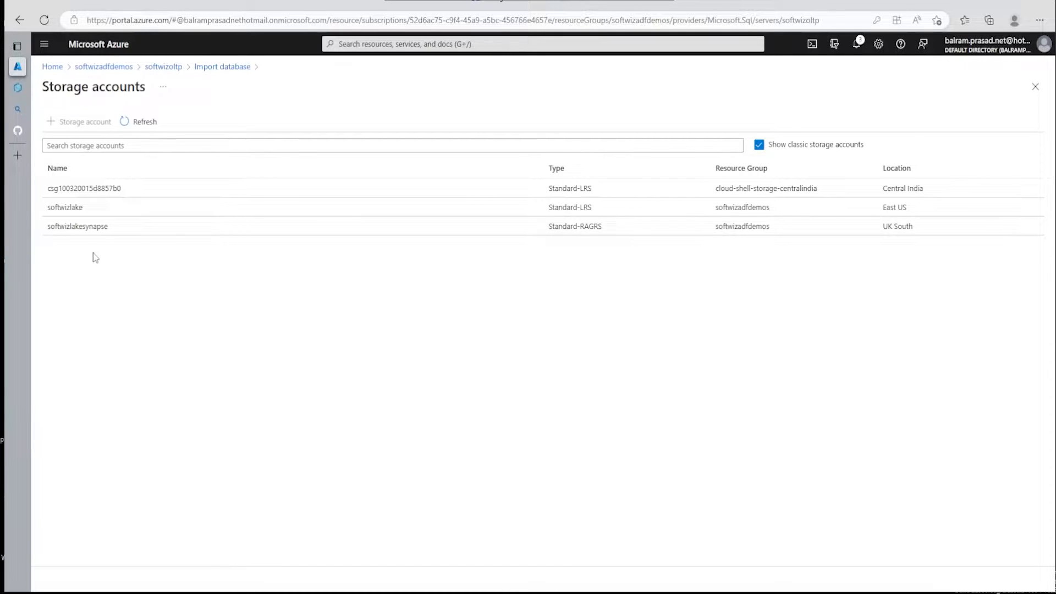
- Create a container named 'backup' in the softwizlakesynapse storage account
click(77, 226)
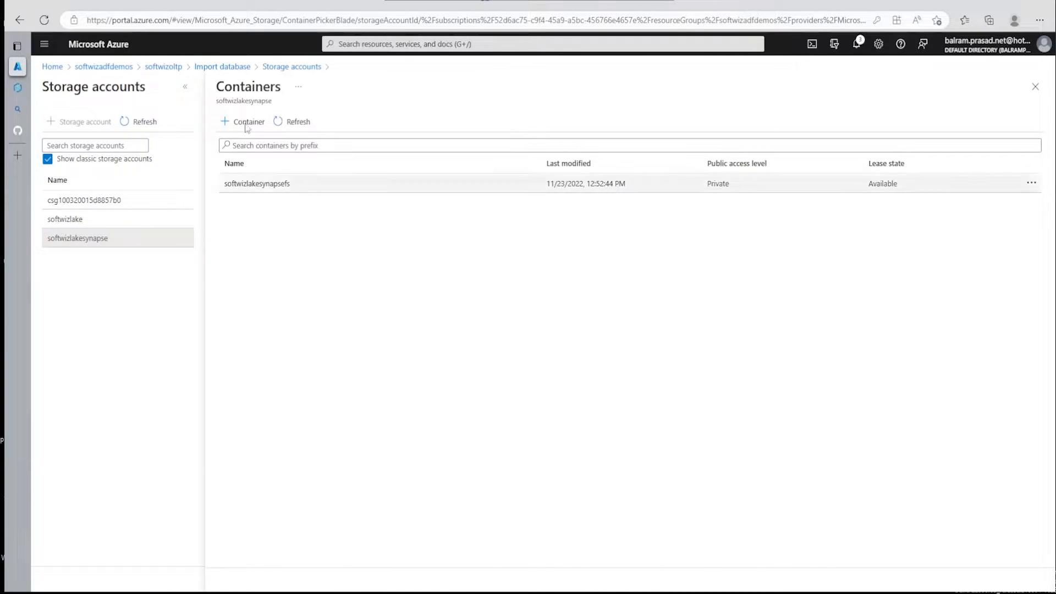
click(244, 122)
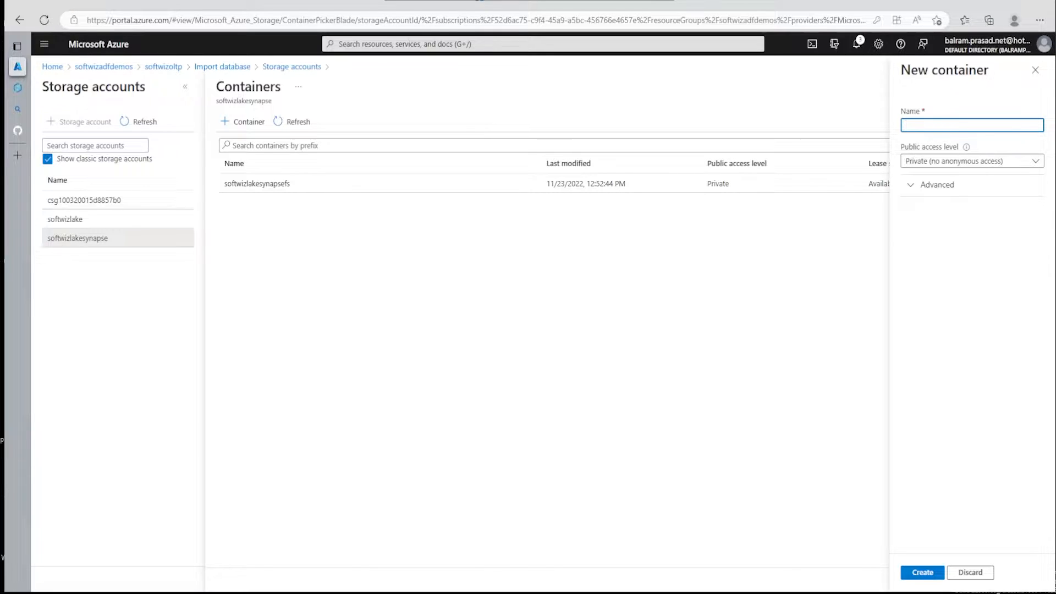
text(backup)
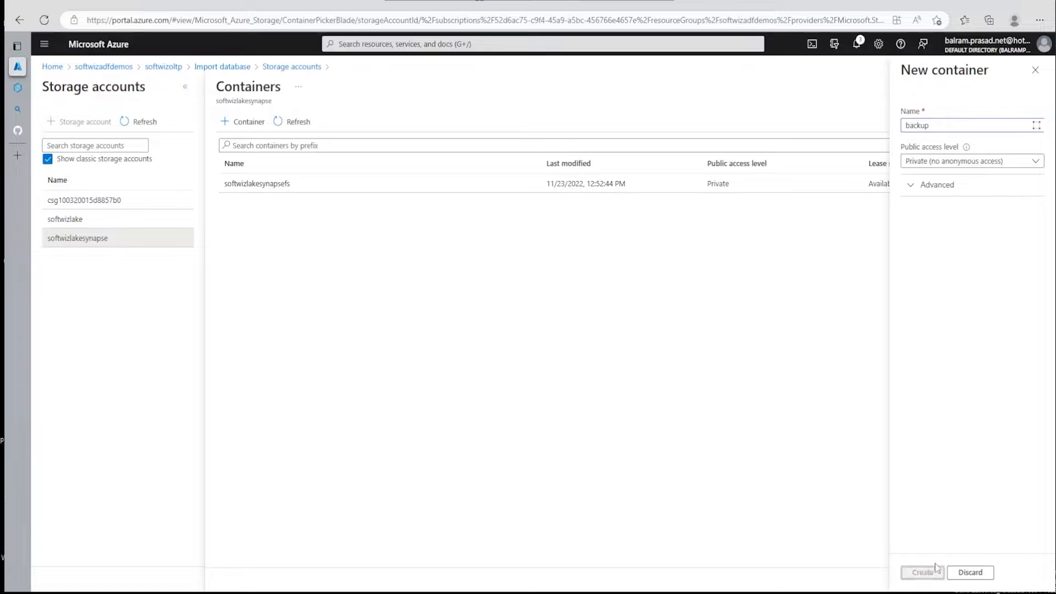
click(918, 572)
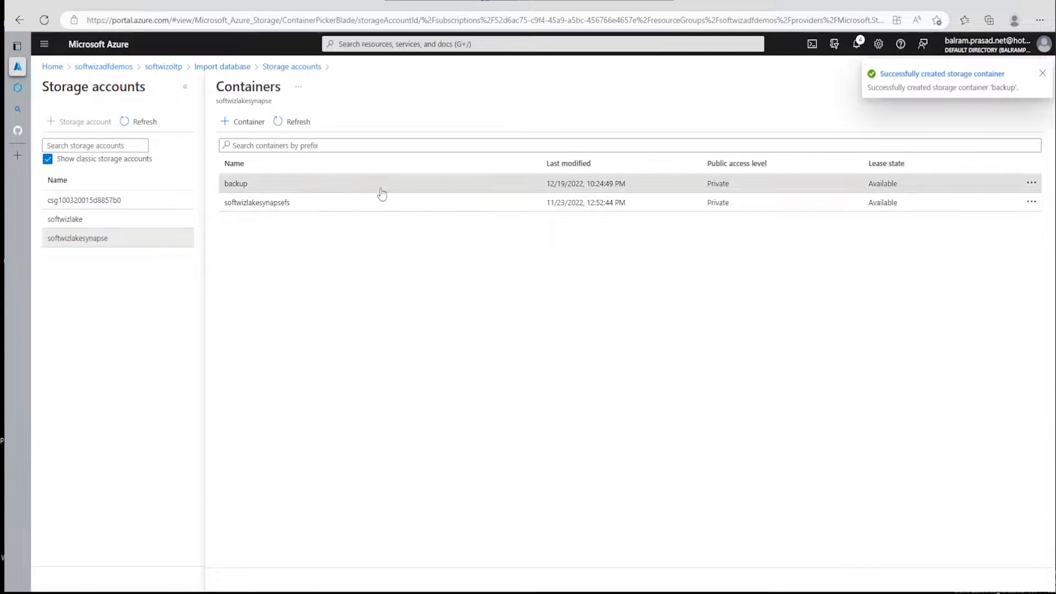
- Upload WideWorldImporters-Standard.bacpac into the backup container
click(236, 184)
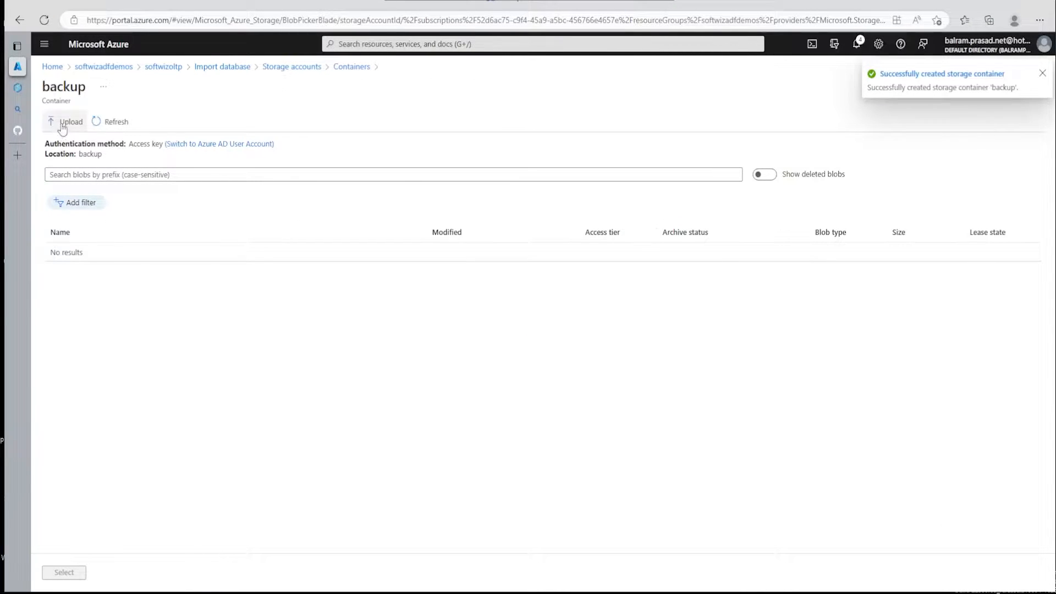
click(70, 121)
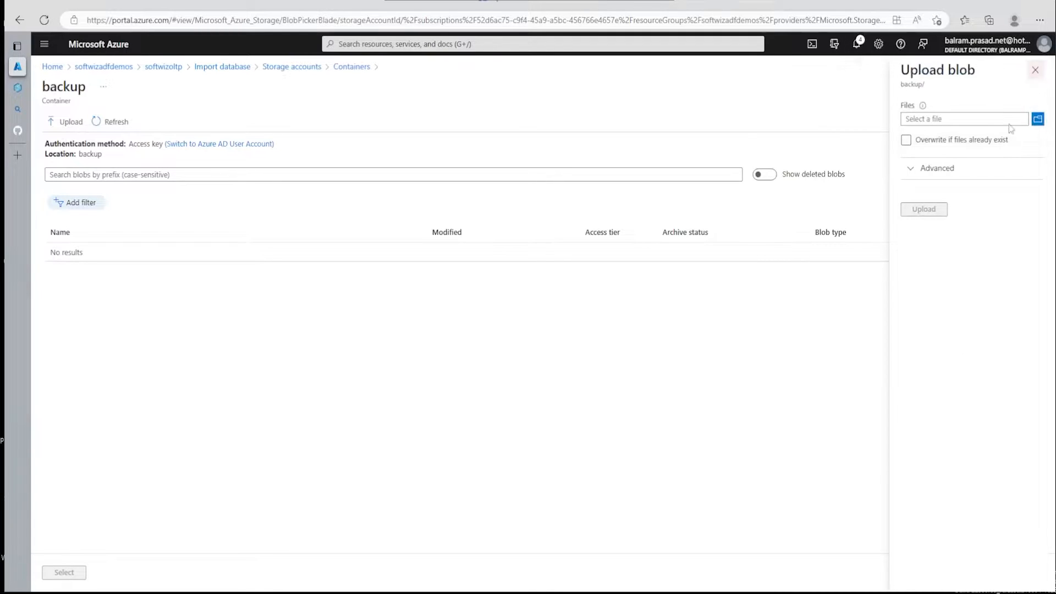
click(1036, 118)
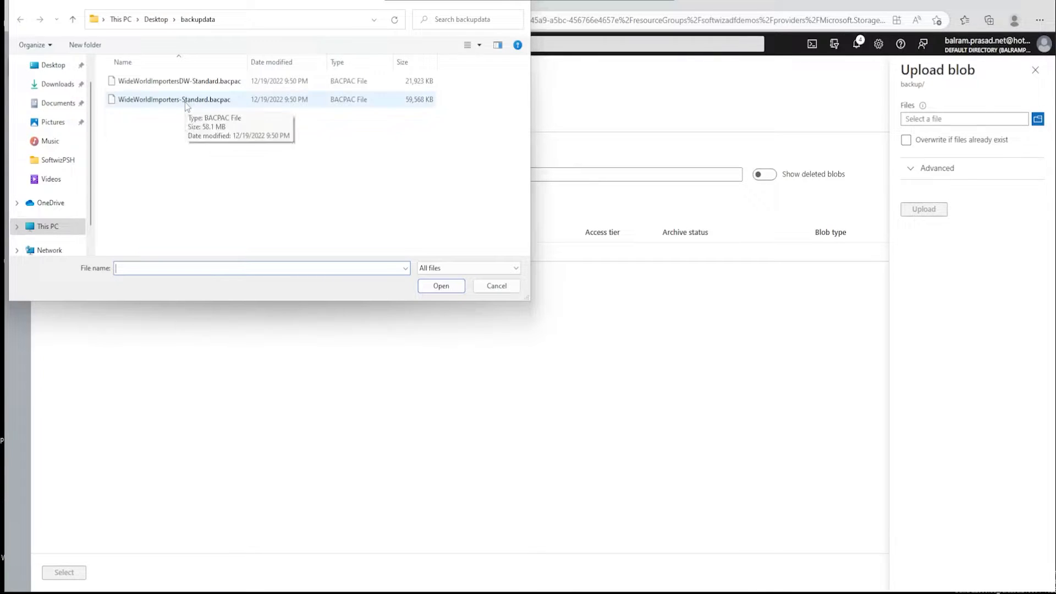
click(441, 286)
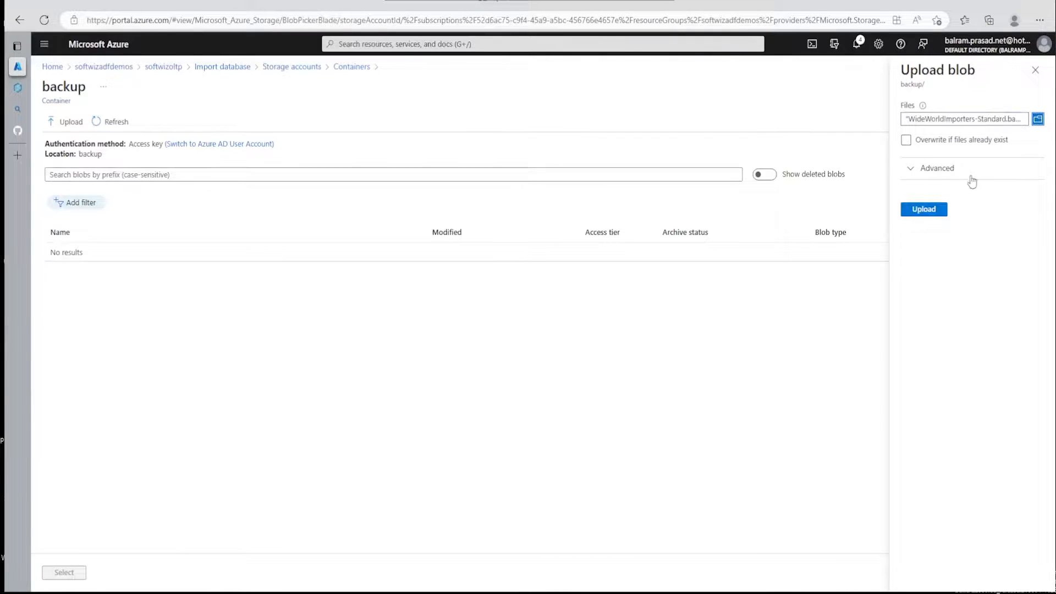
click(923, 209)
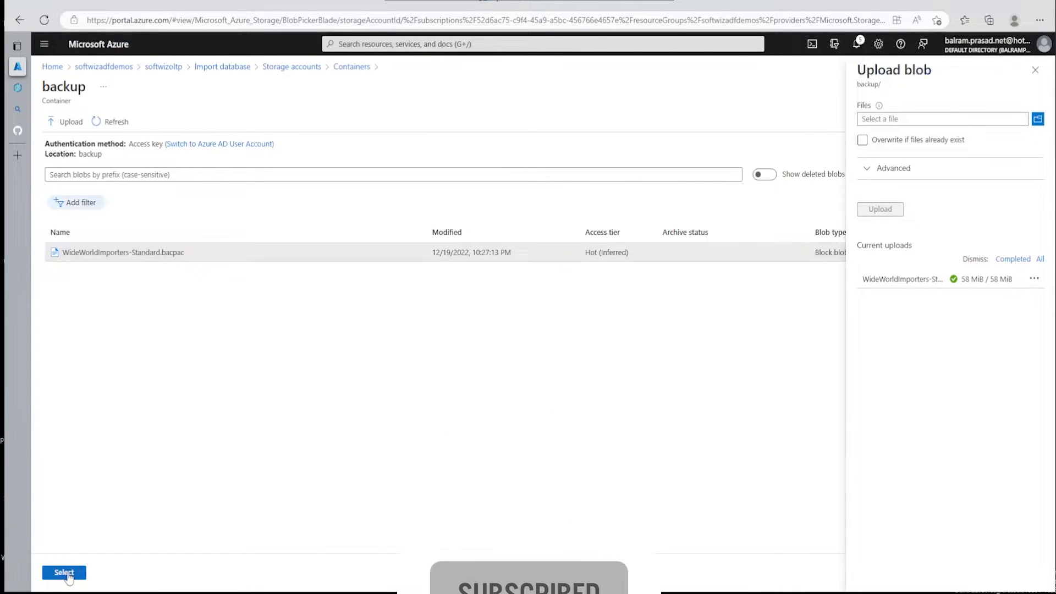
- Choose the uploaded bacpac as the import source, enter the admin password and validate
click(63, 572)
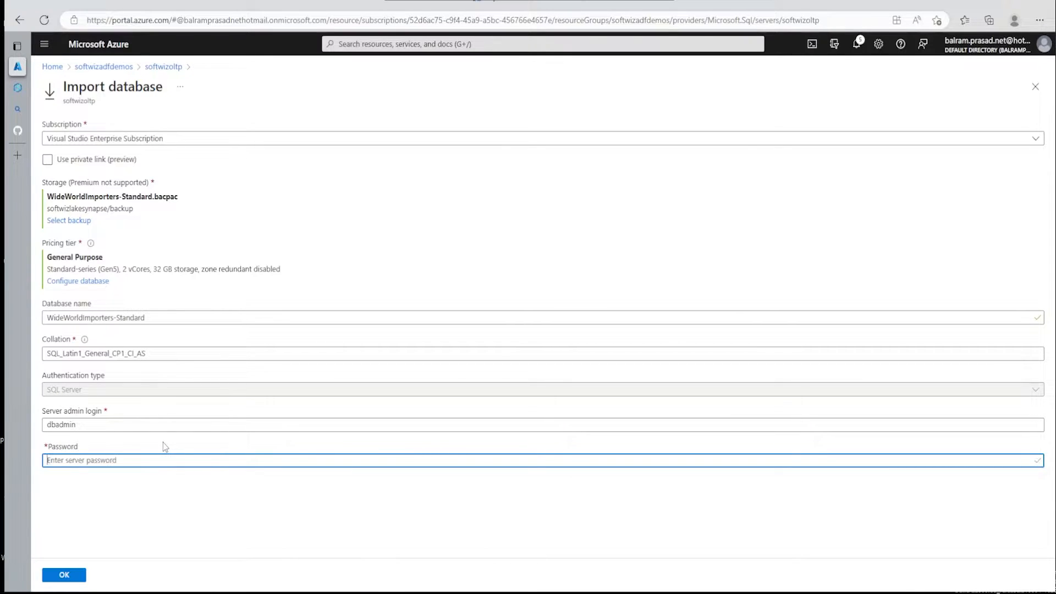
text(password)
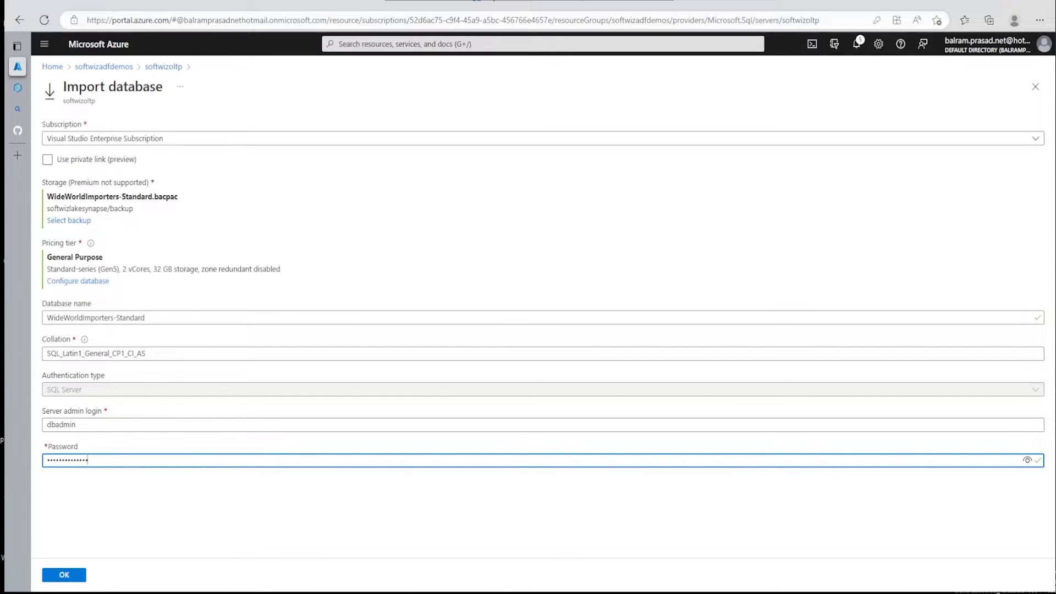
mouse_move(95, 398)
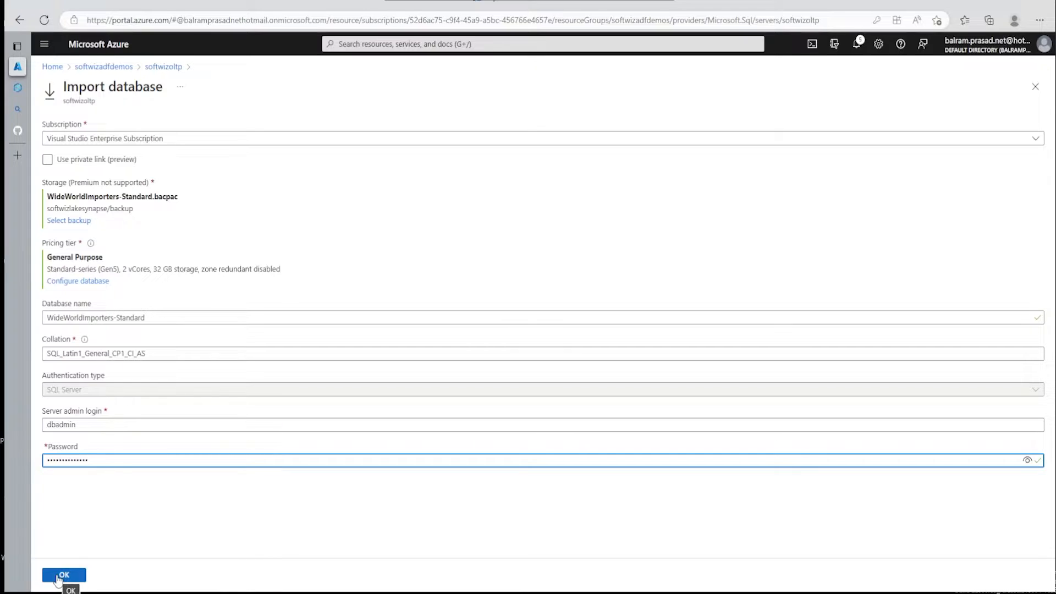
click(64, 574)
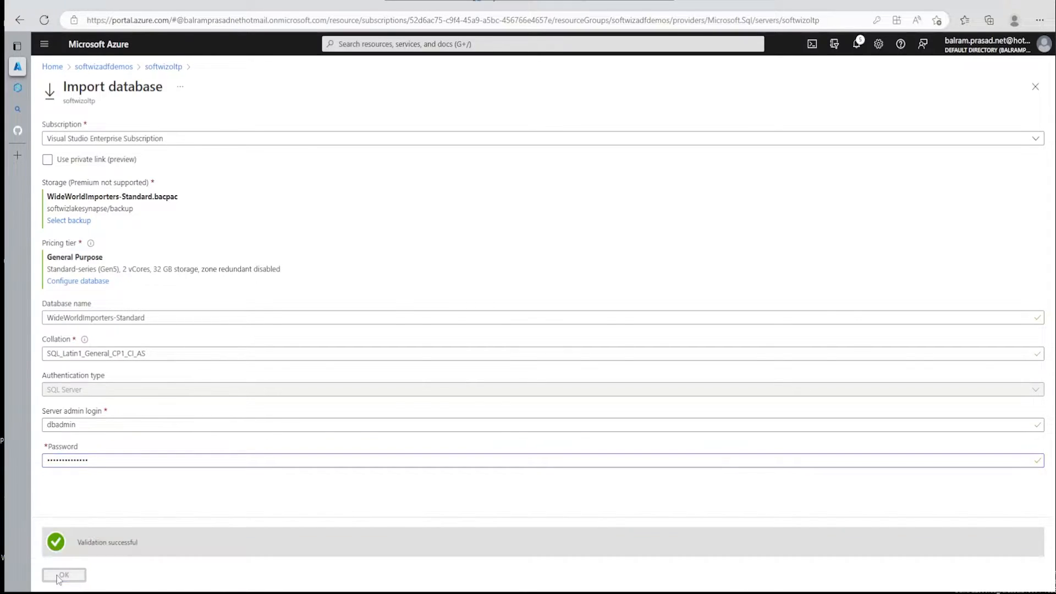
- Submit the import and follow it in Import/Export history, checking the operation's details
click(64, 576)
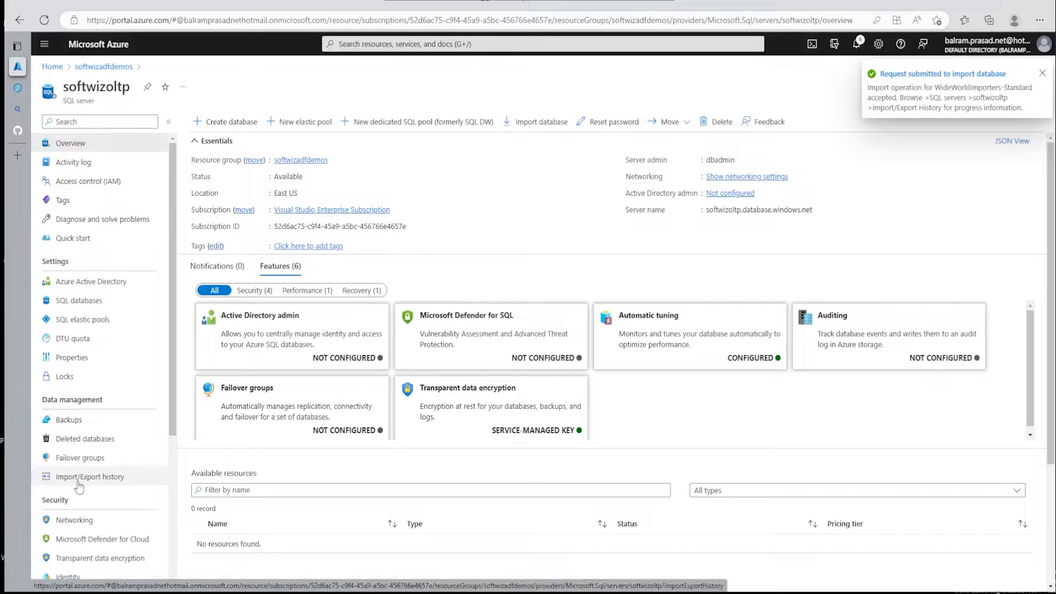
click(89, 476)
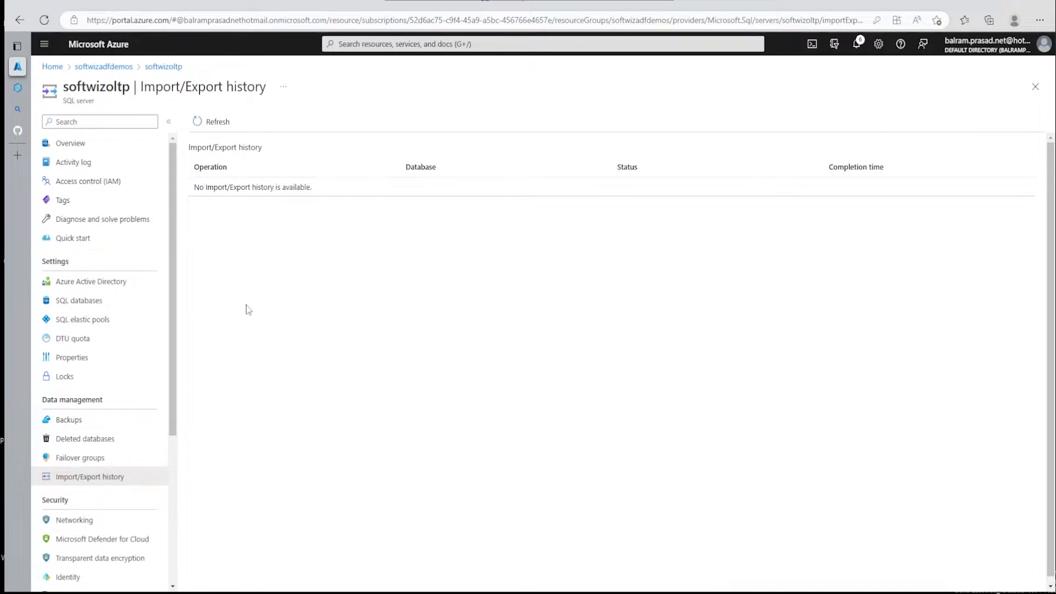
mouse_move(260, 317)
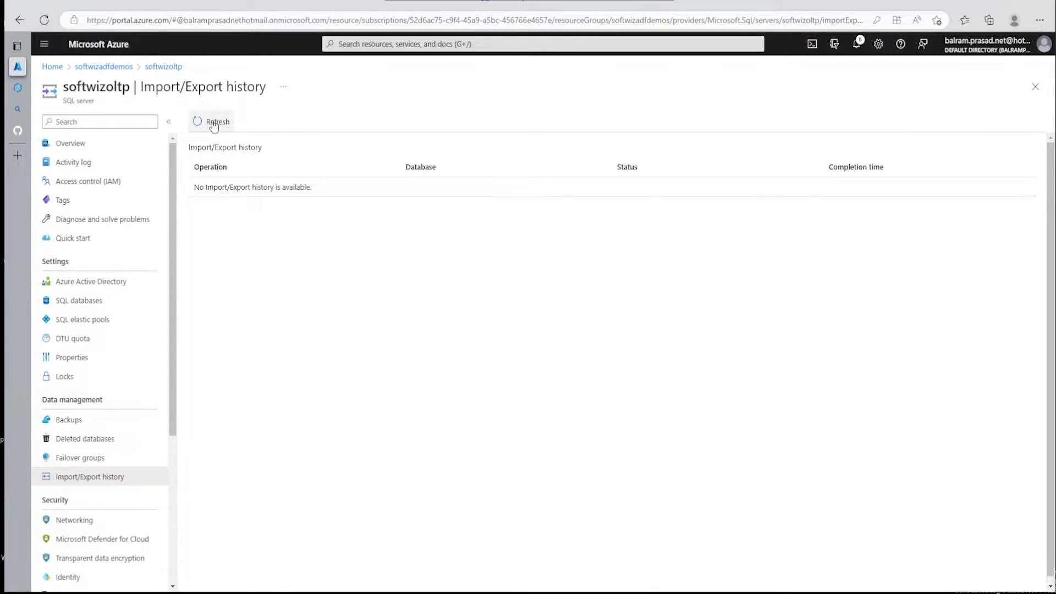
click(211, 121)
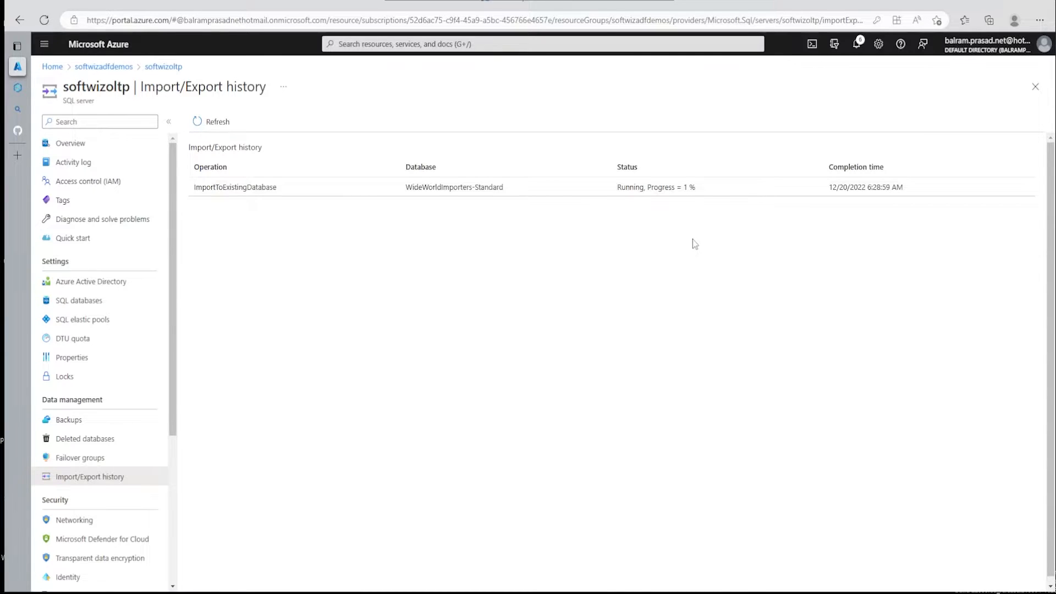
mouse_move(742, 283)
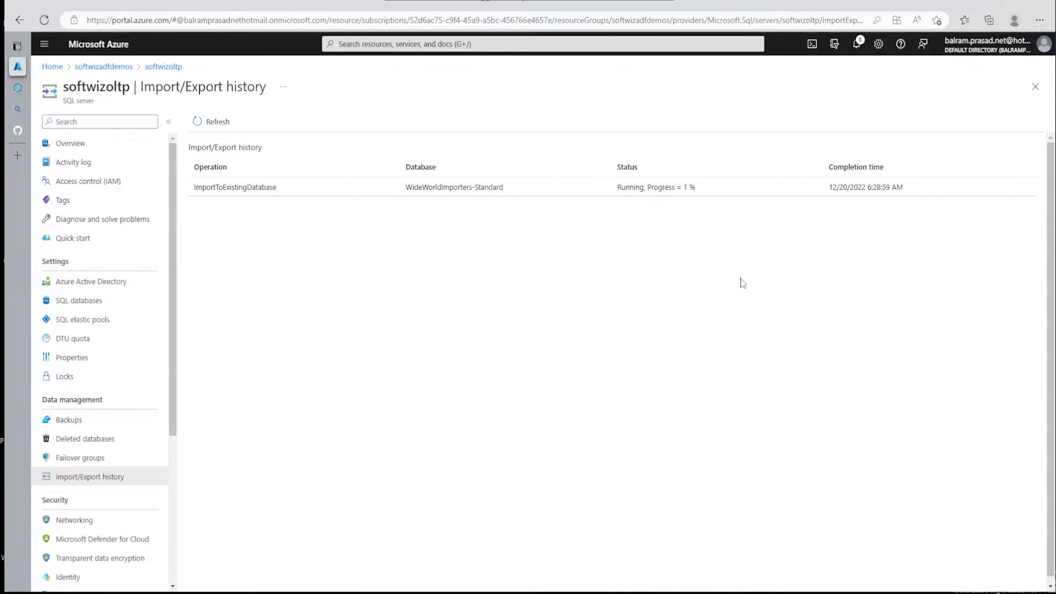
mouse_move(744, 276)
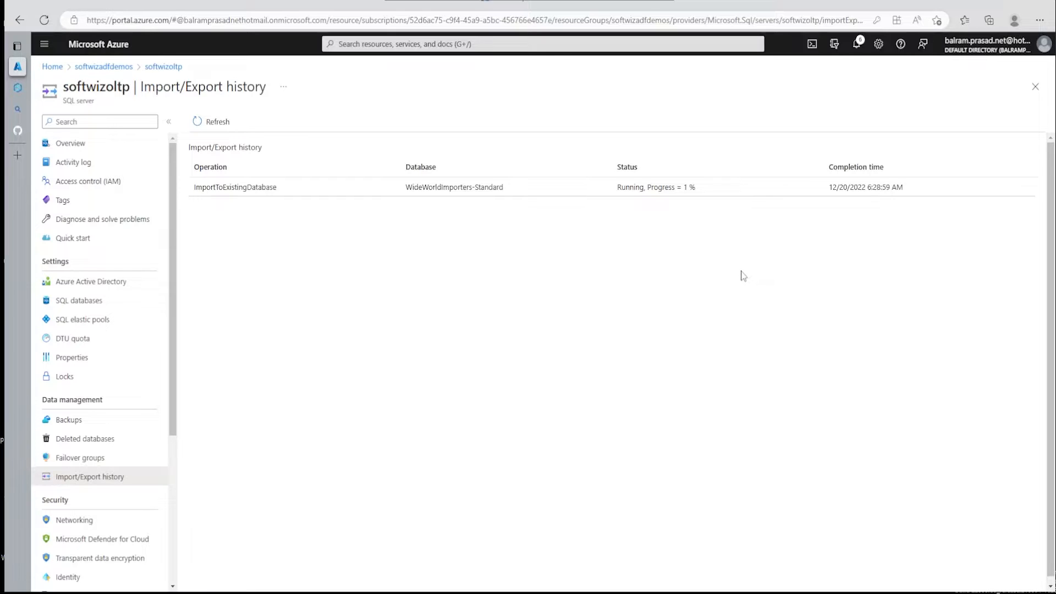
mouse_move(700, 250)
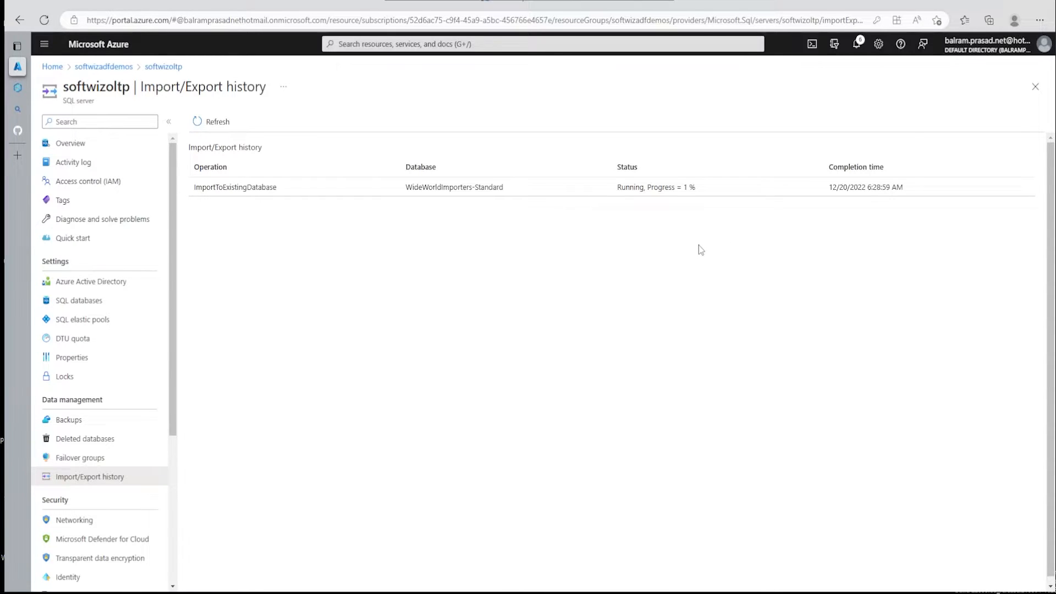
mouse_move(686, 209)
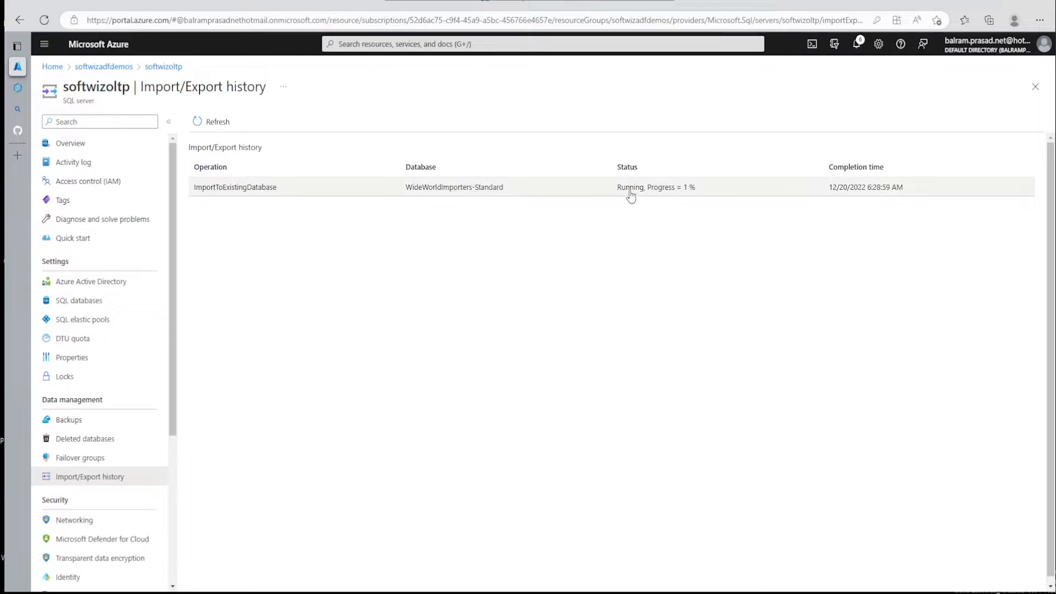
mouse_move(727, 211)
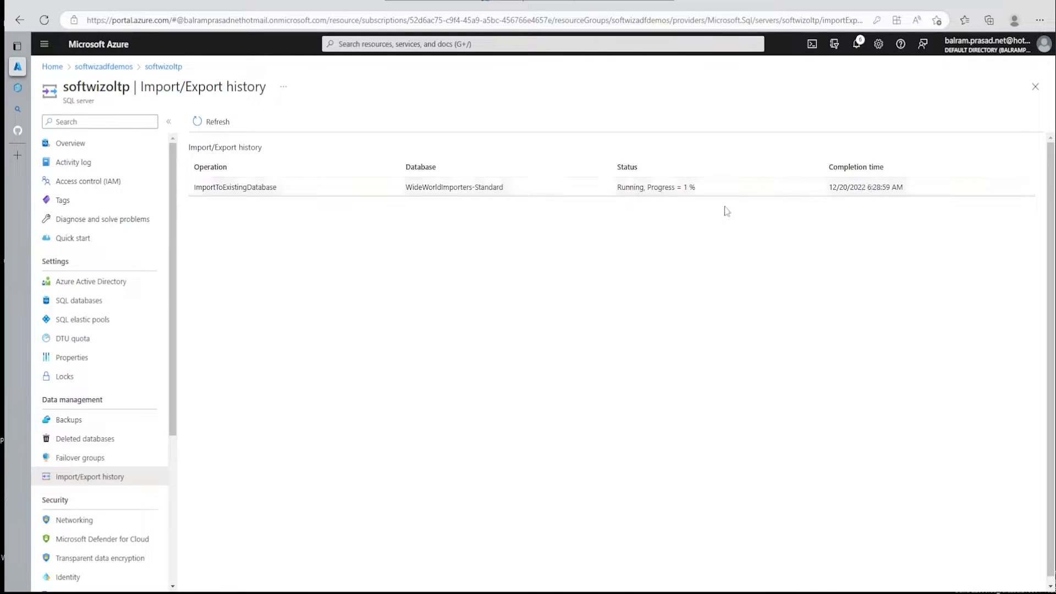
mouse_move(671, 273)
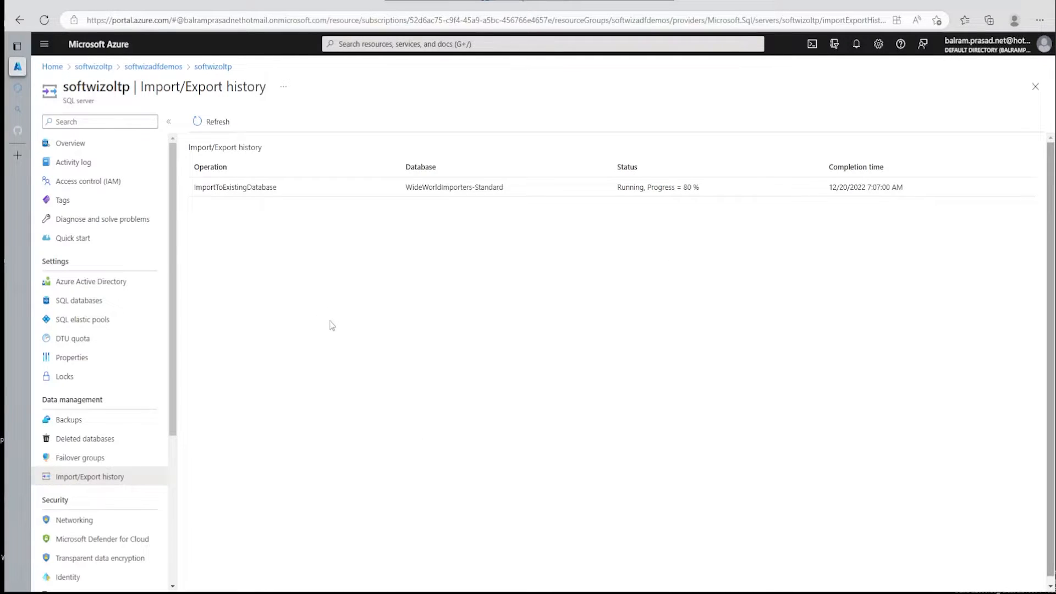
mouse_move(682, 192)
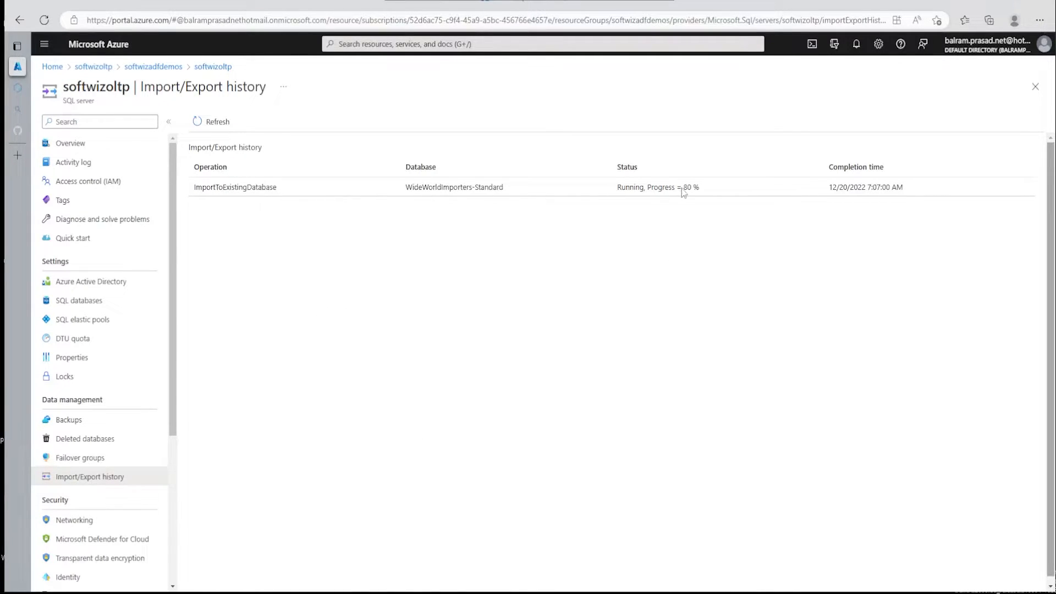
click(236, 187)
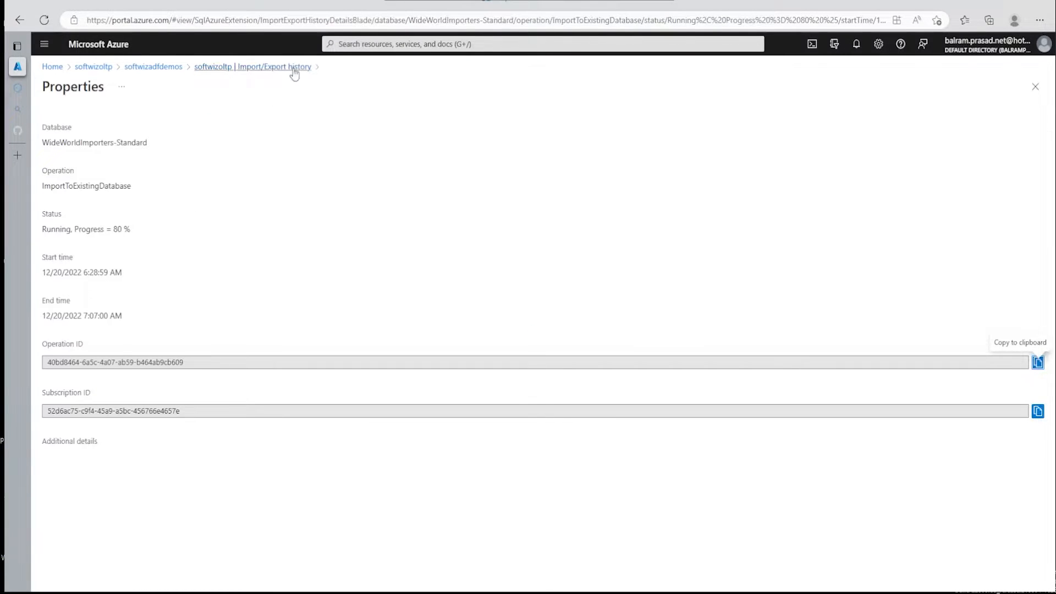
click(279, 66)
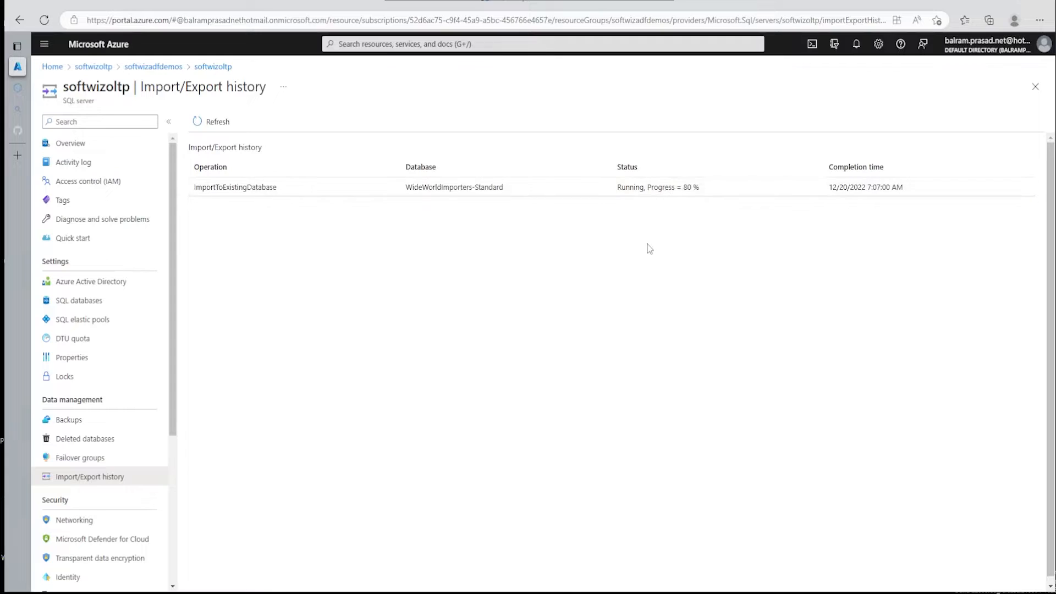
mouse_move(868, 275)
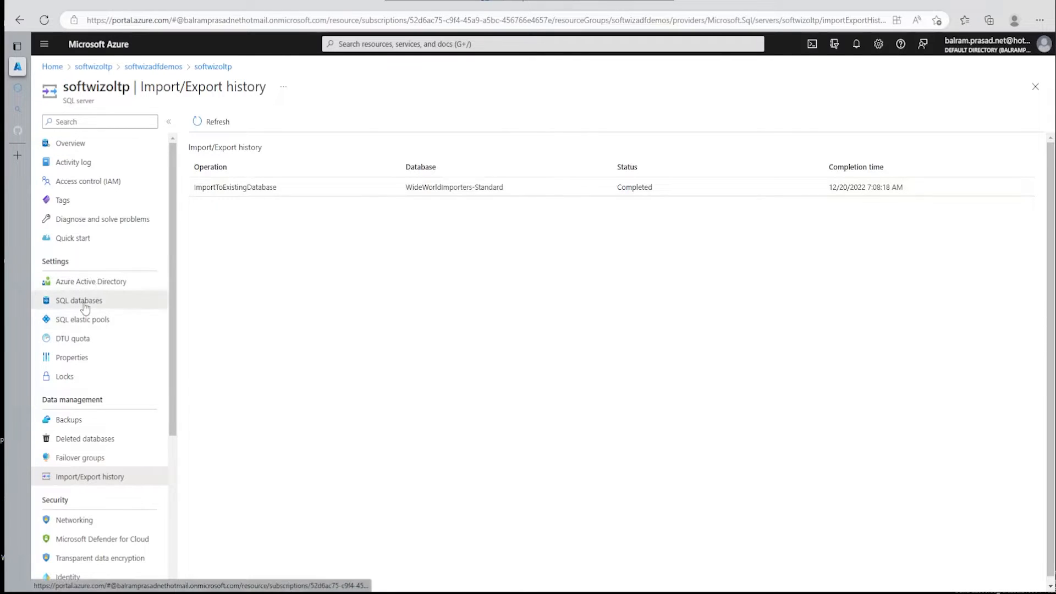
- Open the WideWorldImporters-Standard database, view its ADO.NET connection string and start the query editor
click(78, 301)
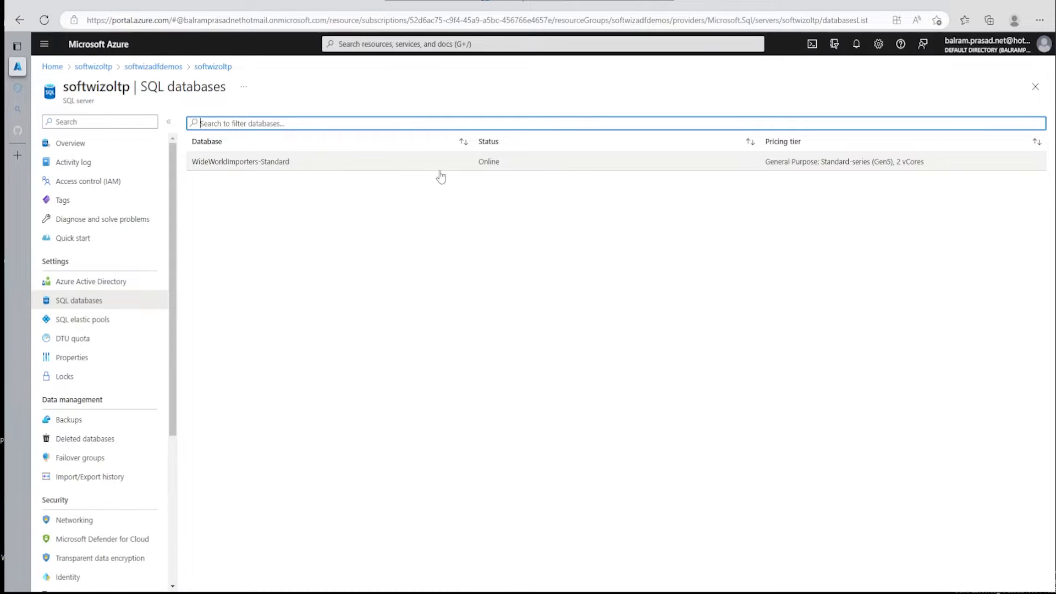
click(241, 161)
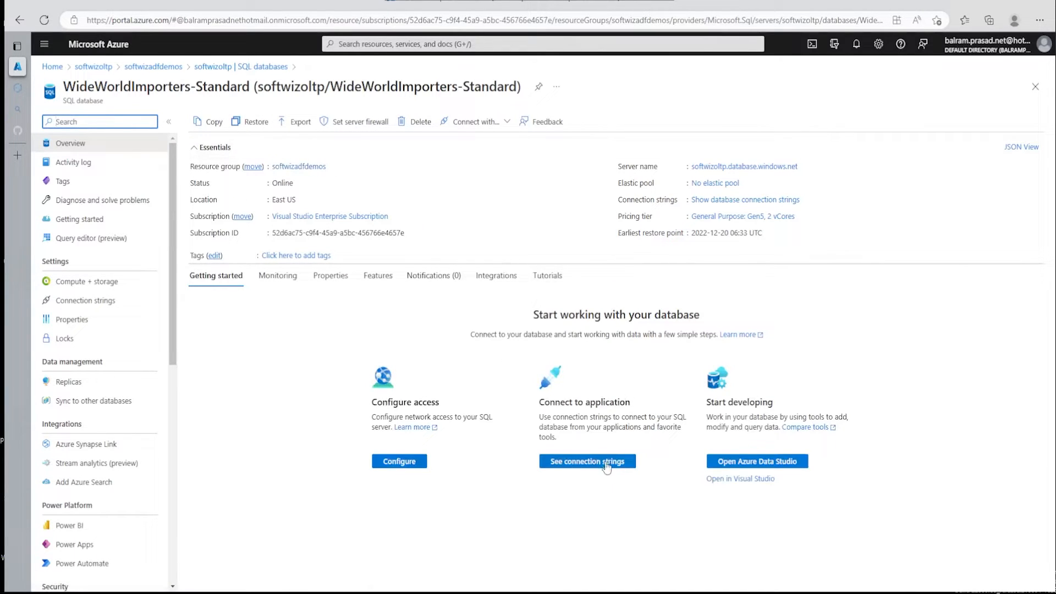
click(586, 461)
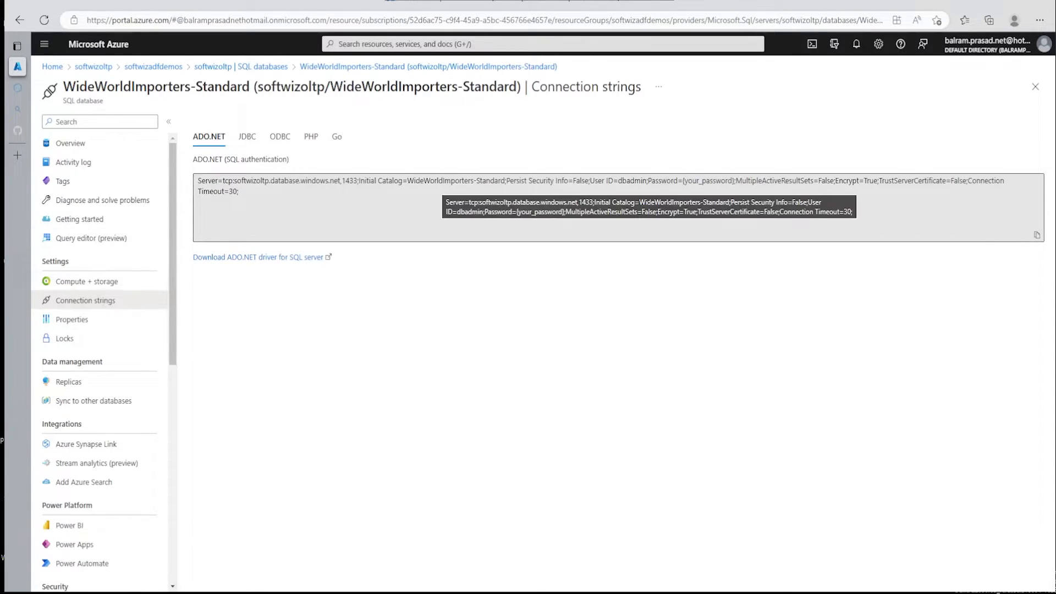
click(92, 238)
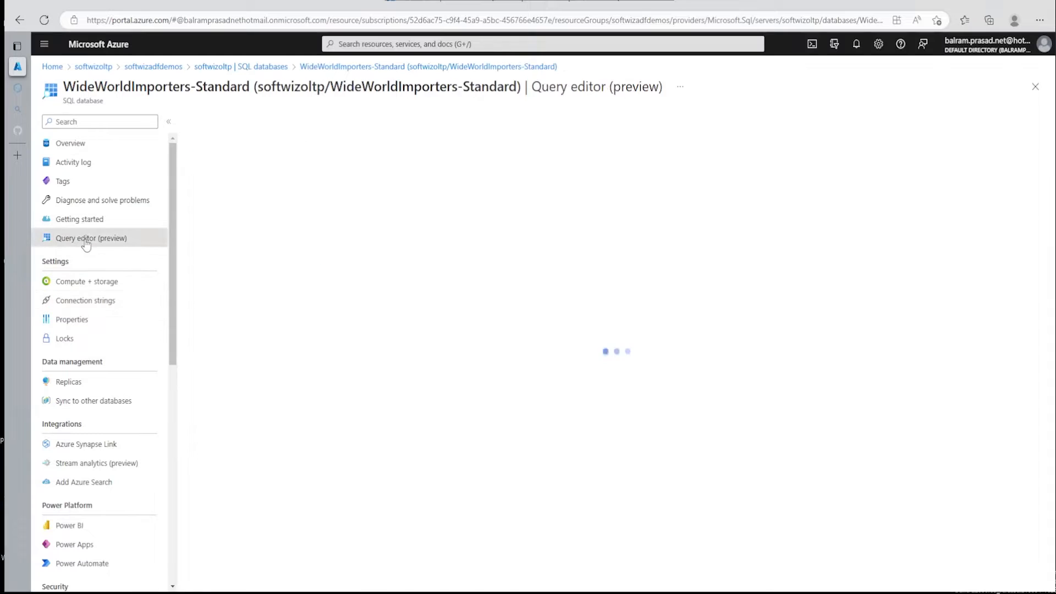
- Attempt signing in to the query editor as dbadmin with the SQL login password
click(92, 237)
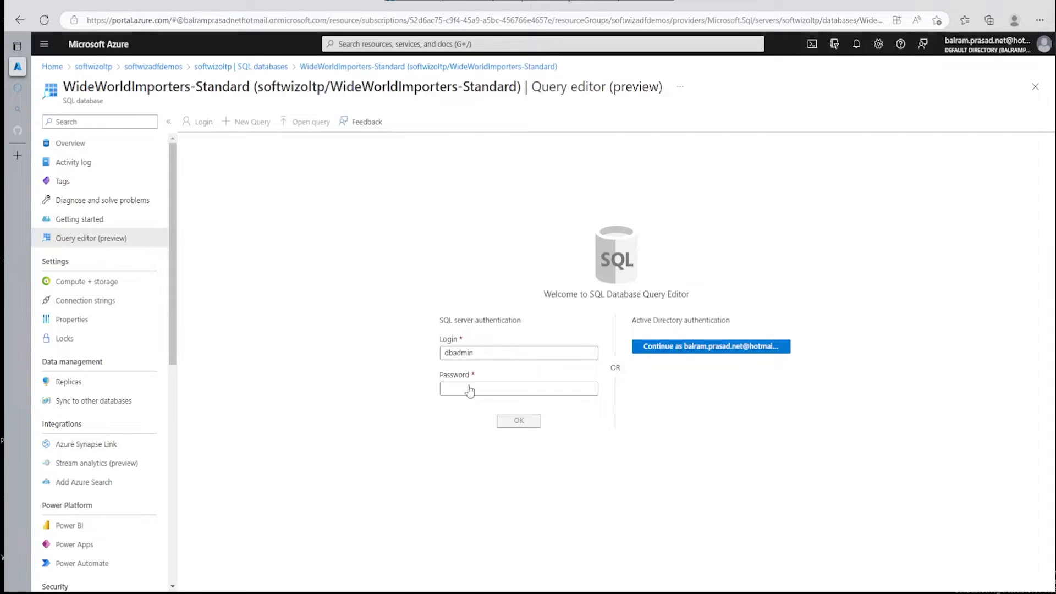
text(••••)
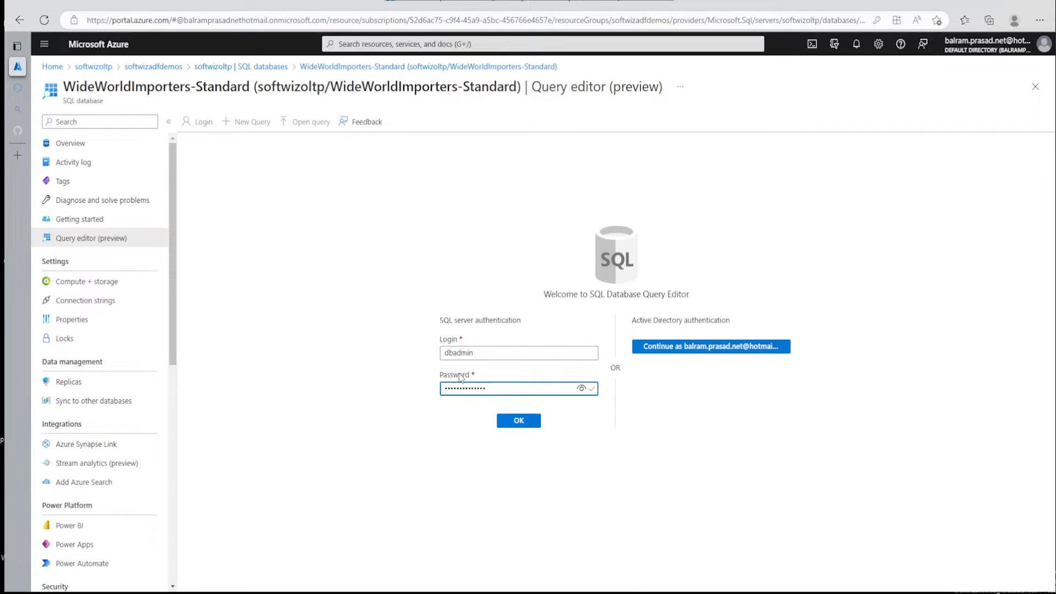
click(518, 419)
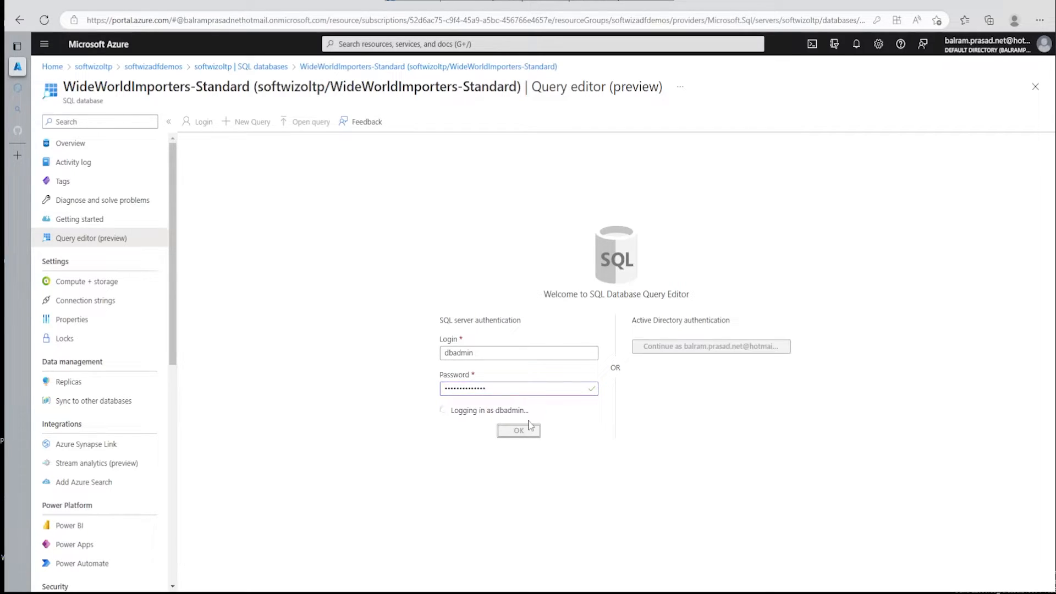
click(518, 430)
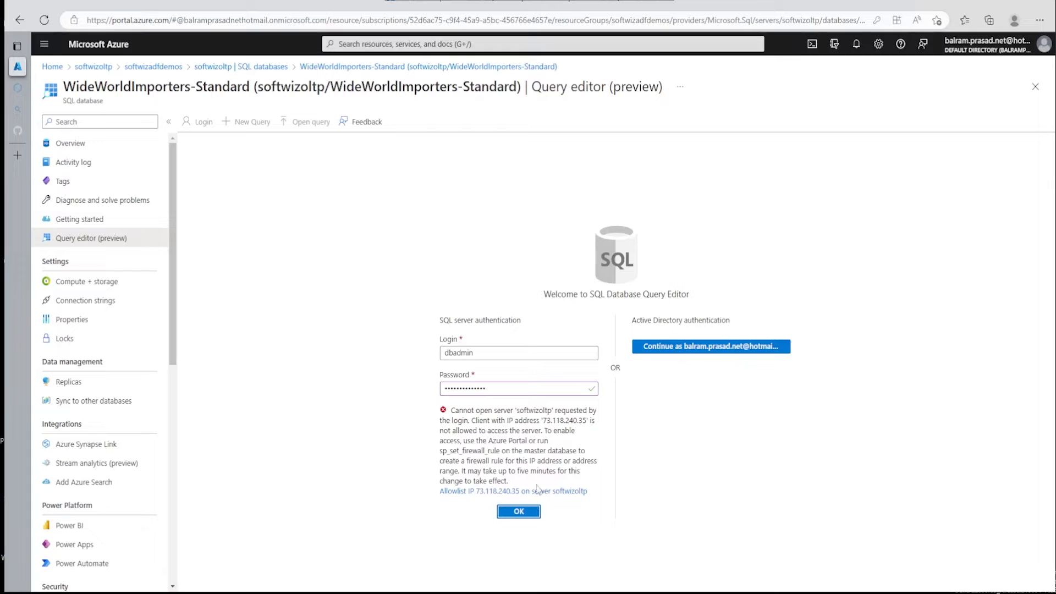
click(513, 490)
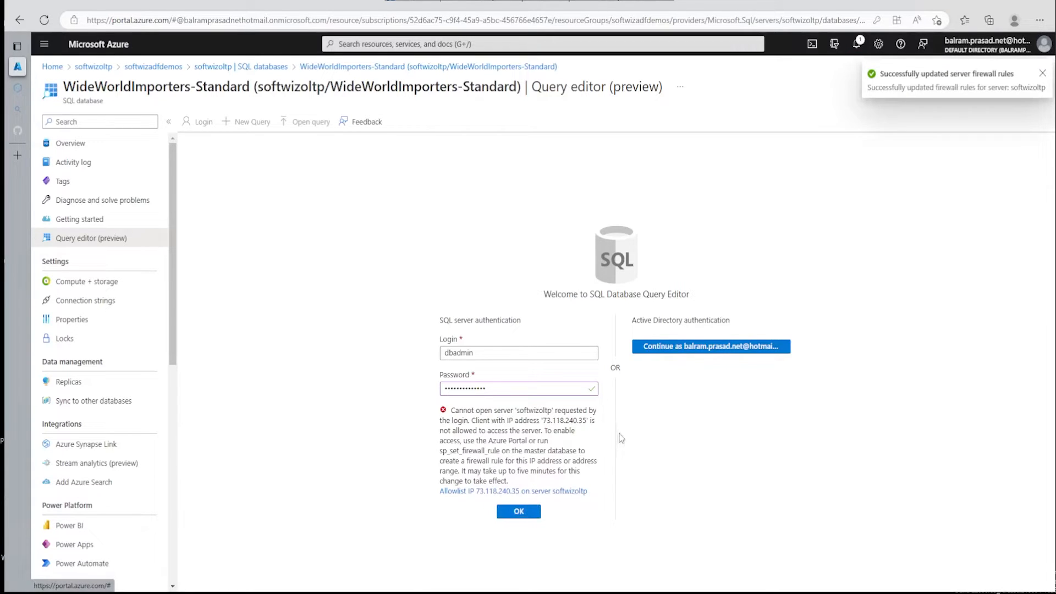
click(518, 511)
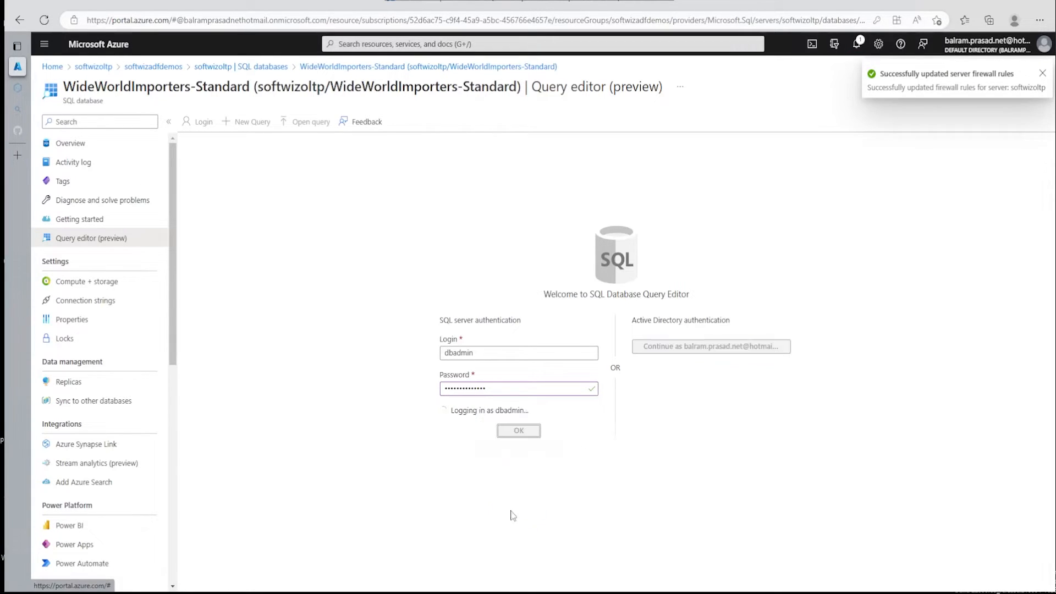
click(518, 430)
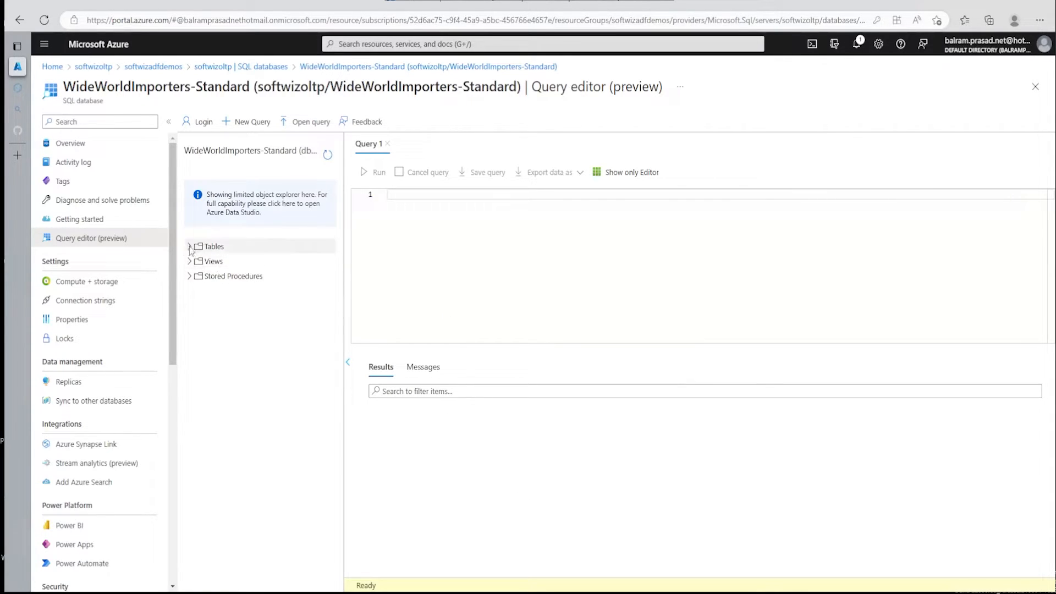
- Run Select Top 1000 Rows on Application.Cities, then view the database's connection strings
click(190, 245)
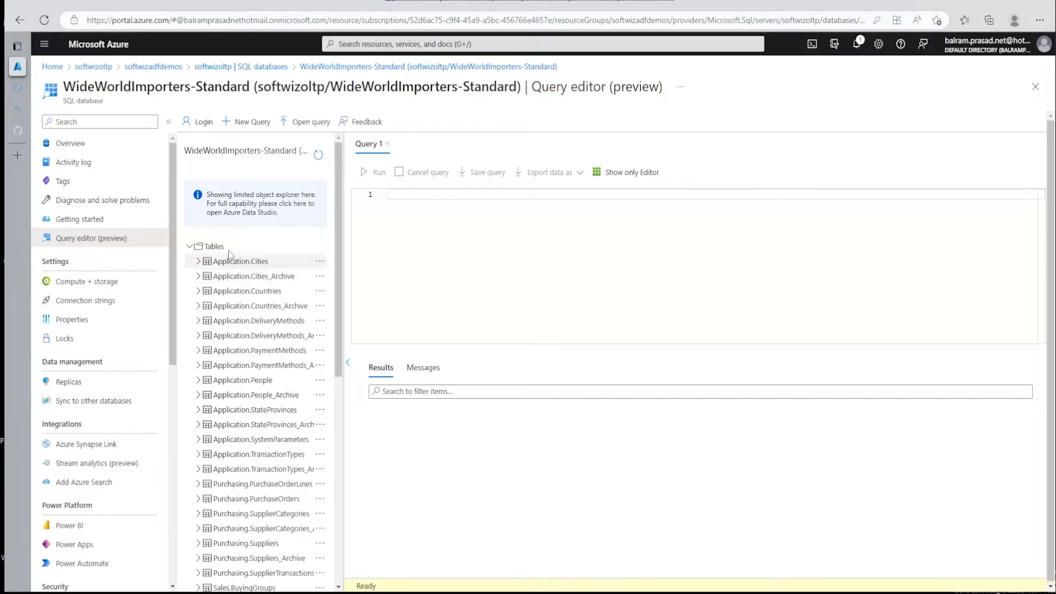
right_click(241, 261)
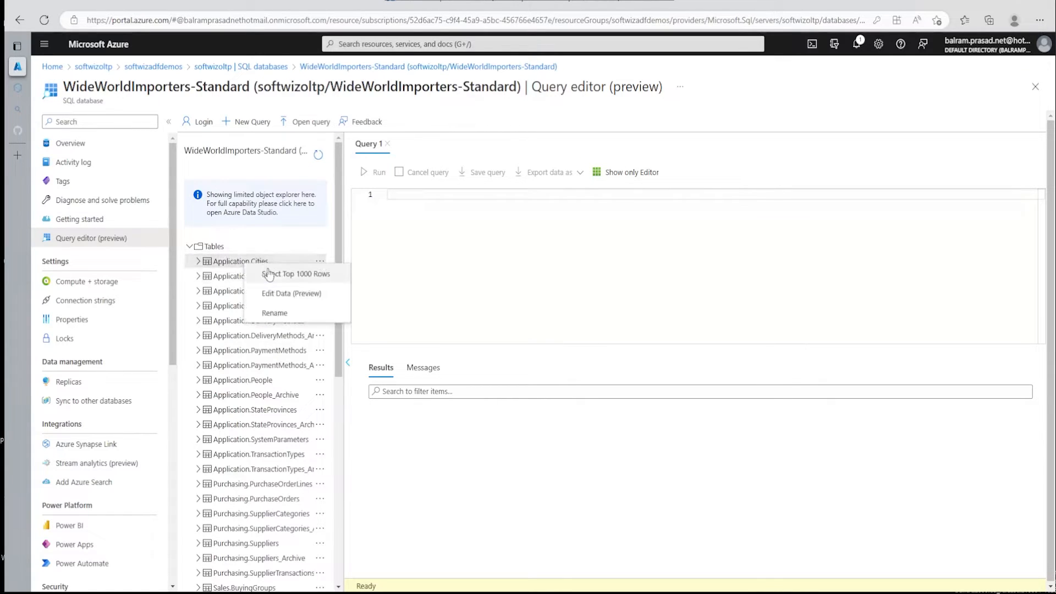
click(295, 274)
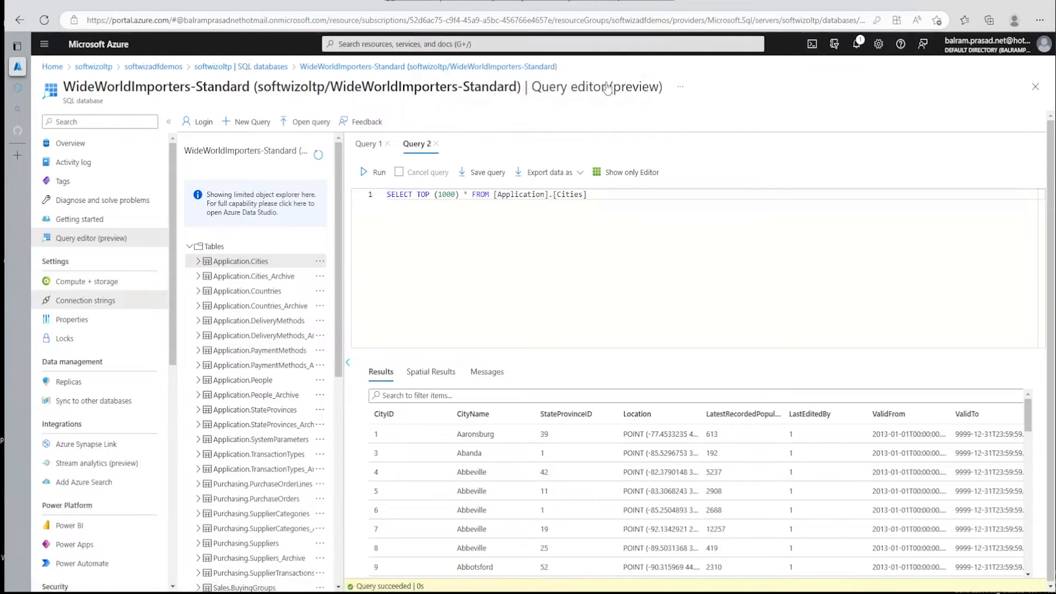
click(85, 301)
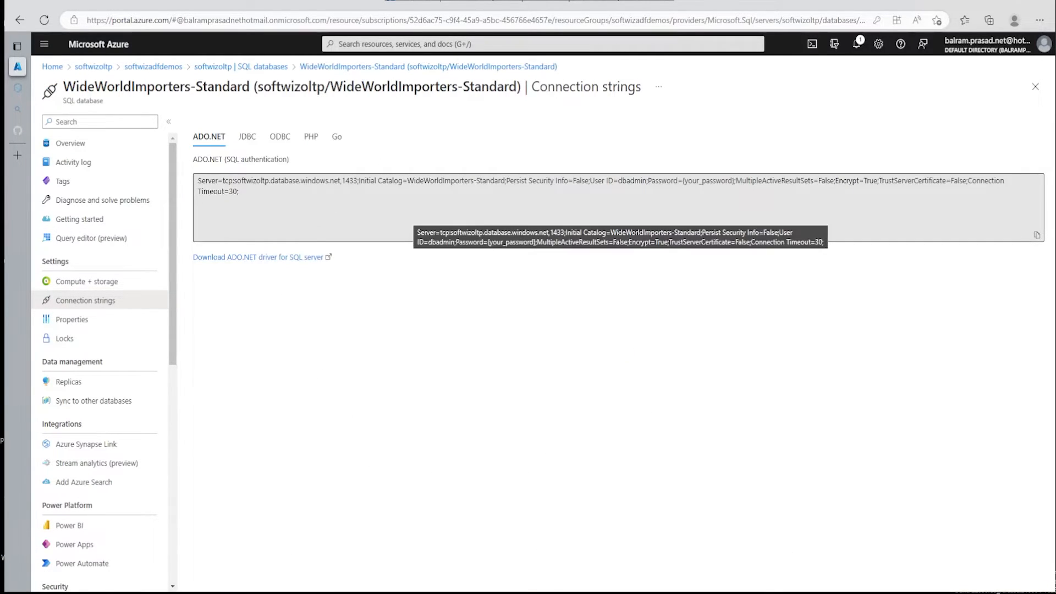
- Connect to softwizoltp.database.windows.net,1433 with the dbadmin SQL login and password
click(599, 185)
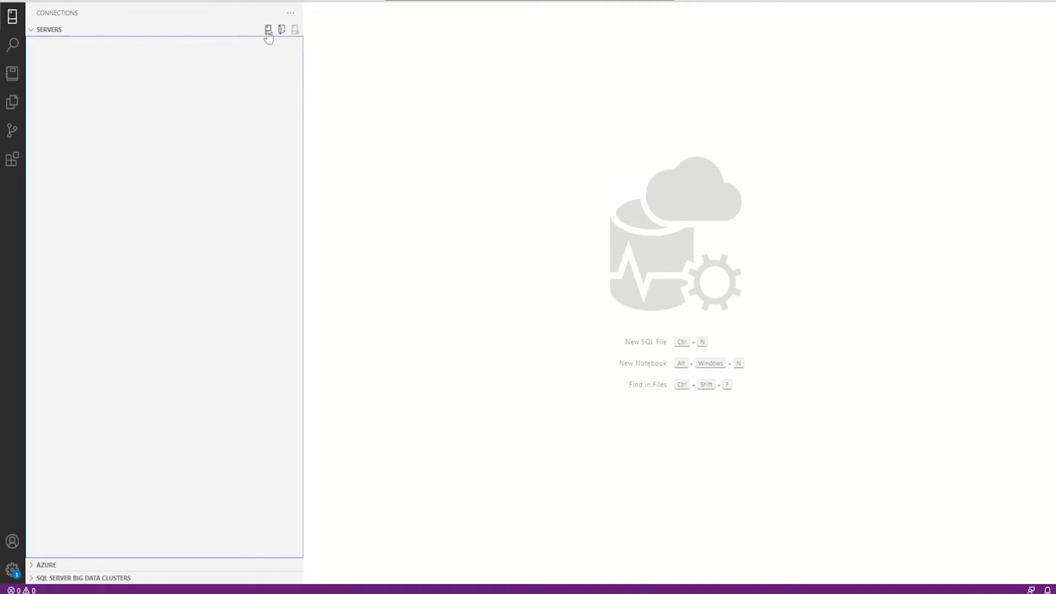
click(268, 29)
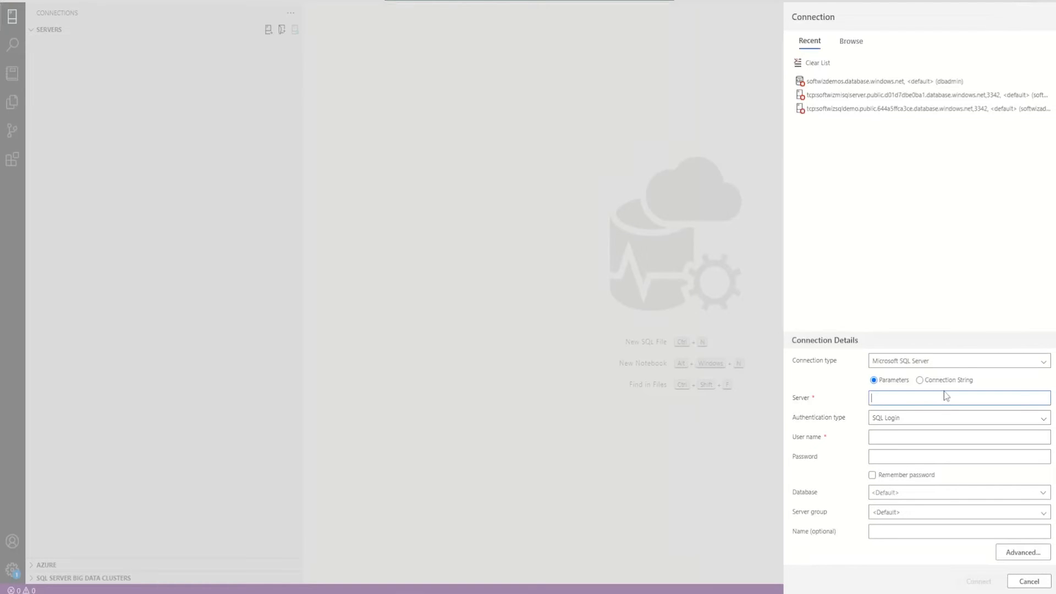
text(softwizoltp.database.windows.net,1433)
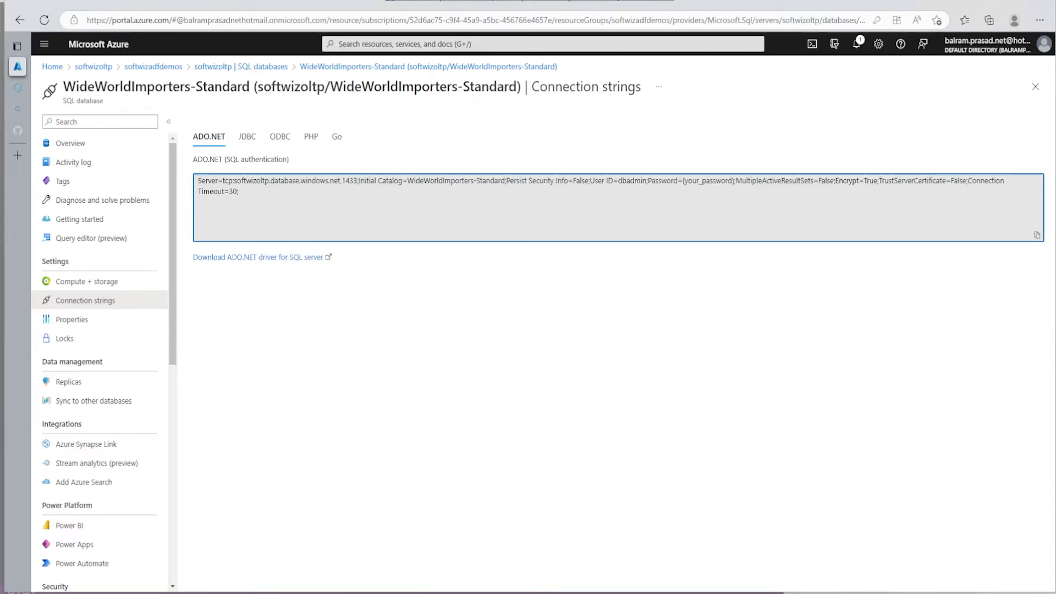
double_click(226, 181)
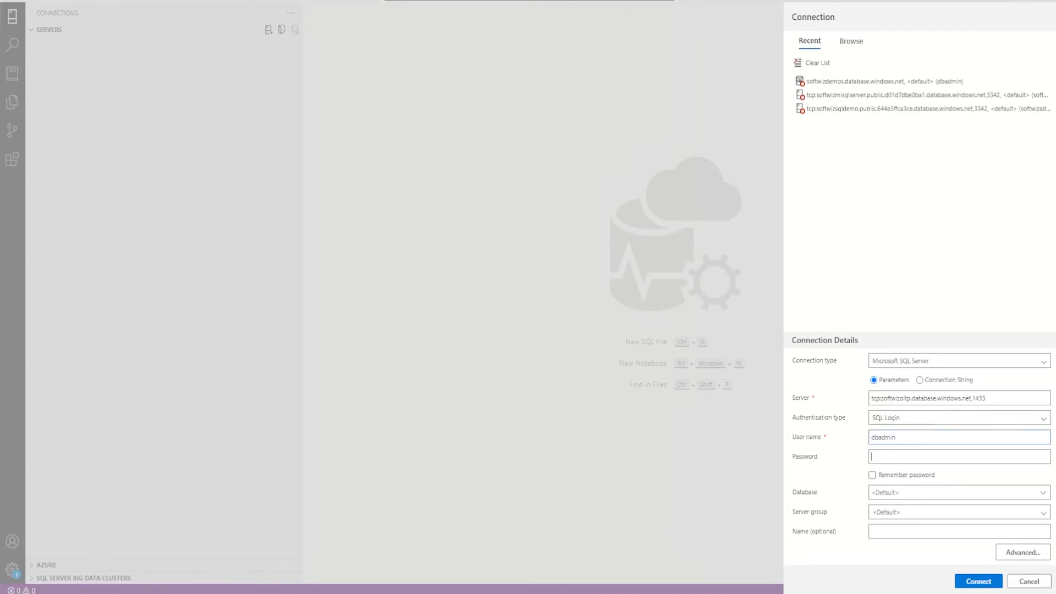
text(••••)
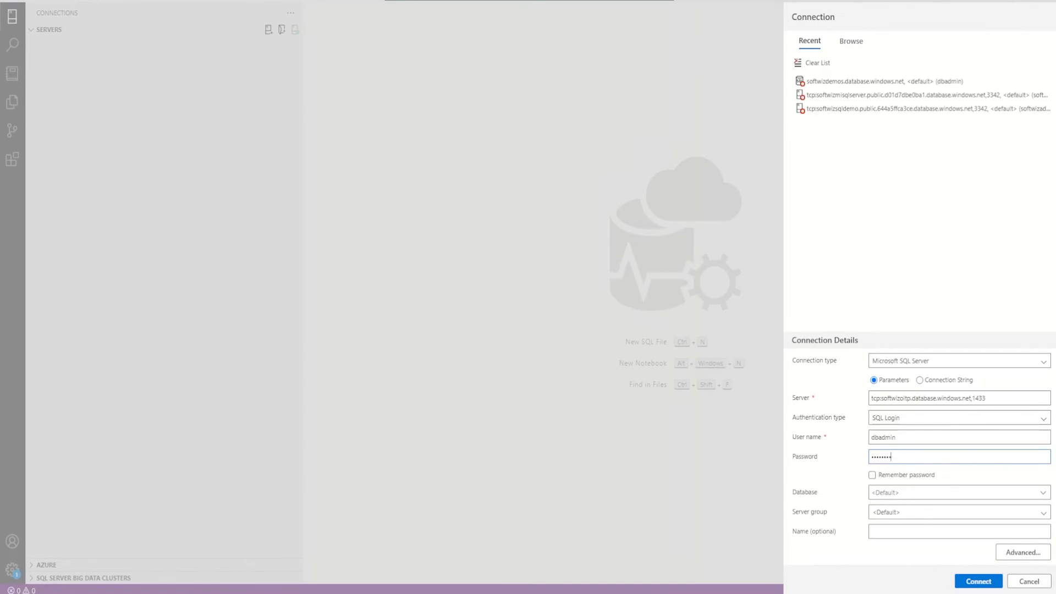
click(977, 581)
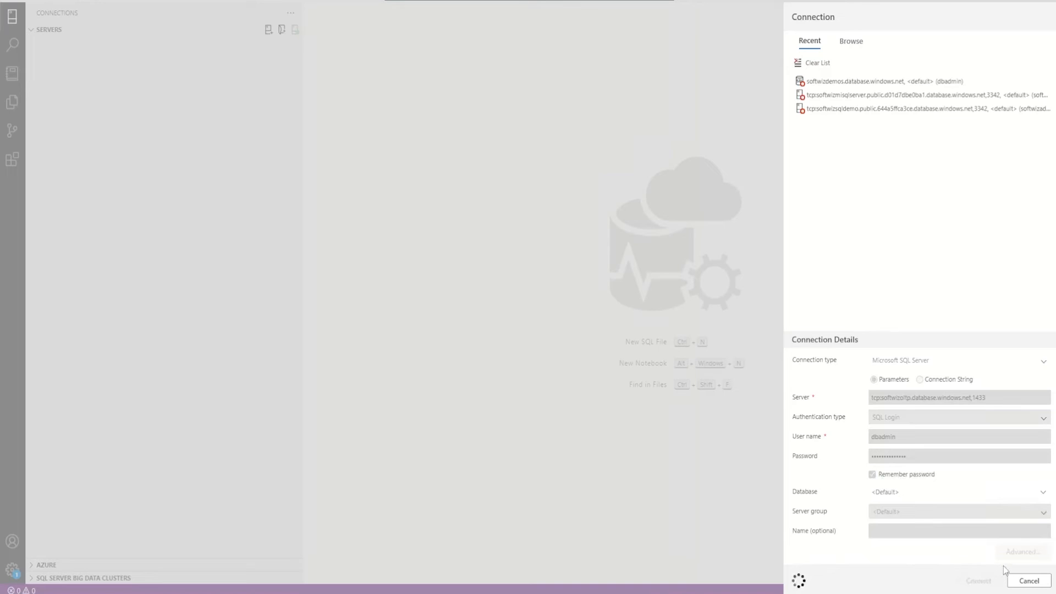
- Expand WideWorldImporters-Standard tables and run Select Top 1000 on Application.People
click(976, 581)
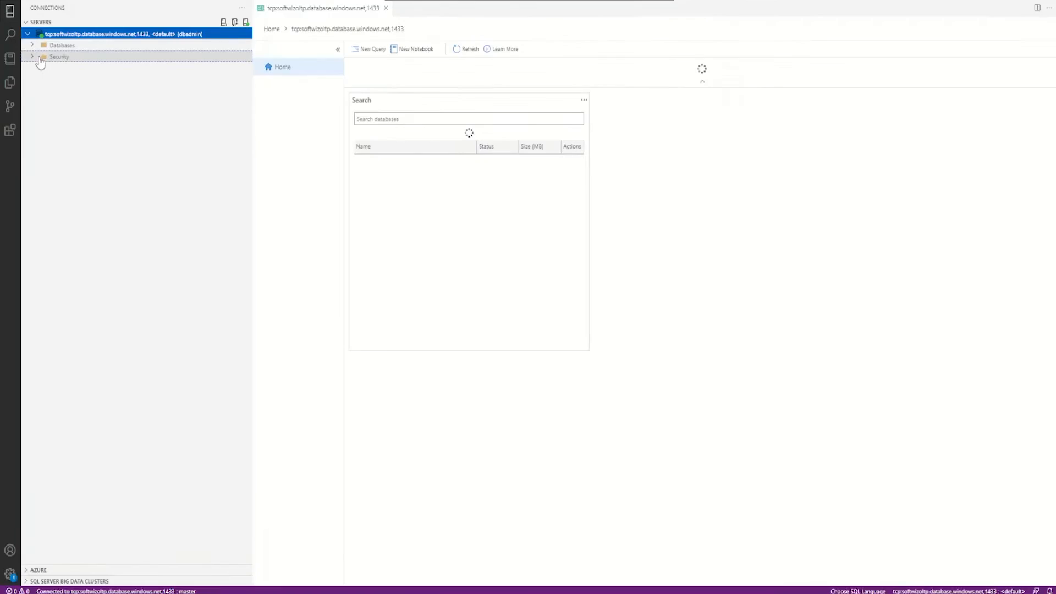
click(32, 45)
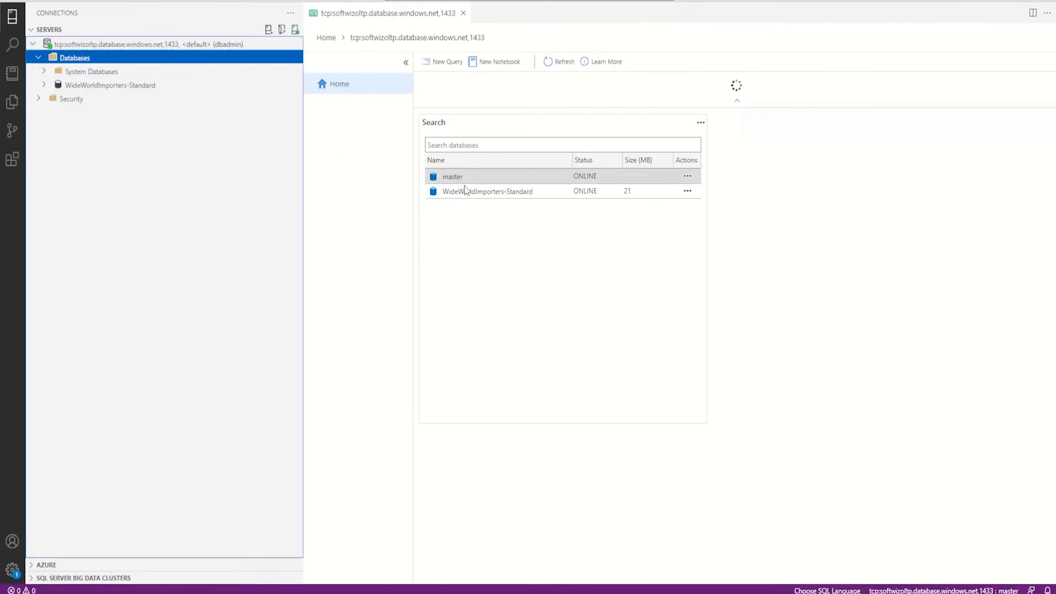
click(110, 84)
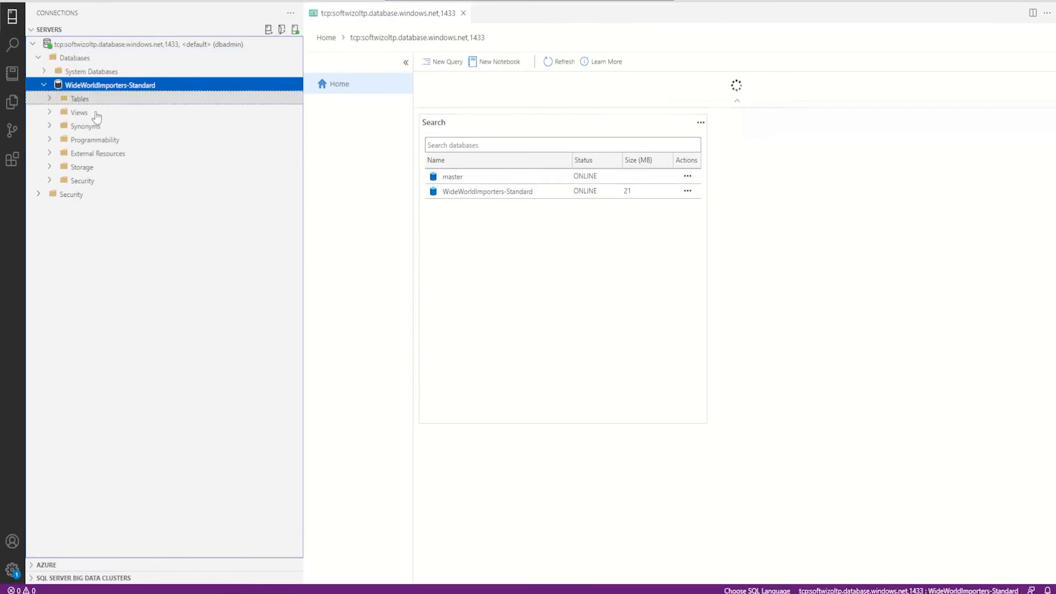
click(79, 97)
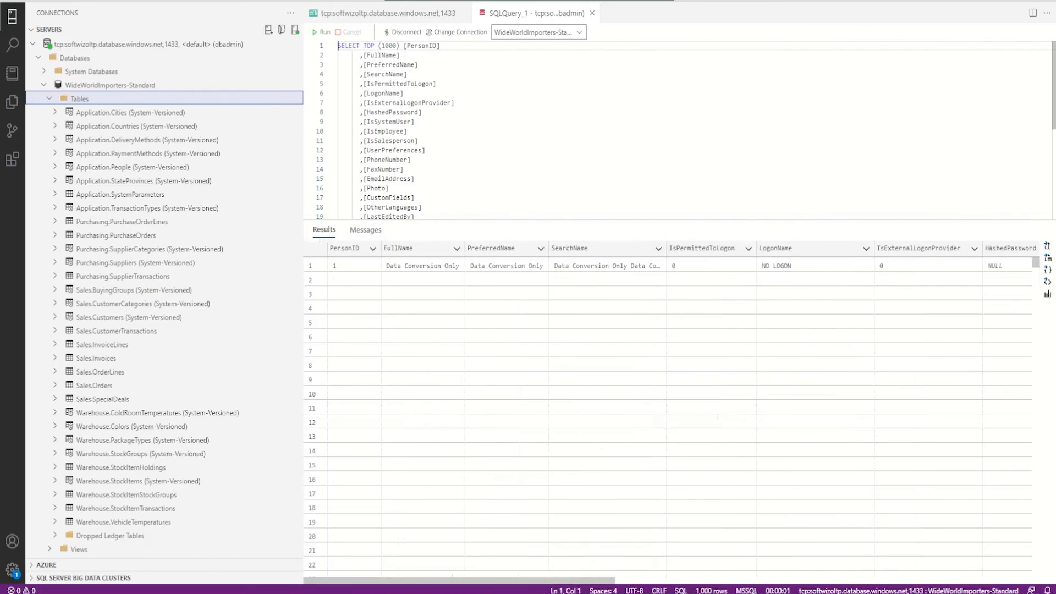
click(322, 32)
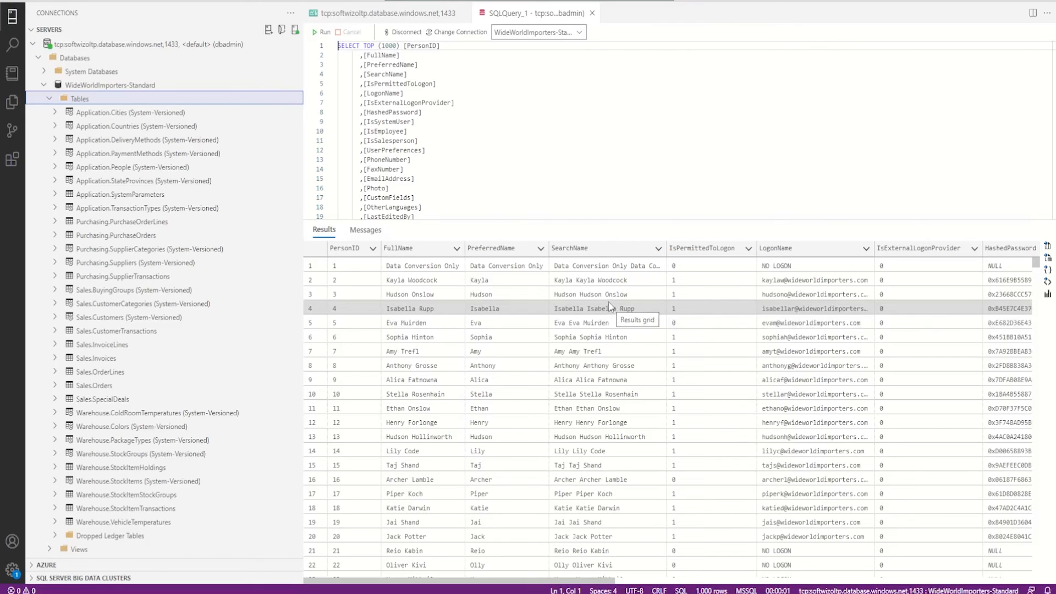
click(606, 294)
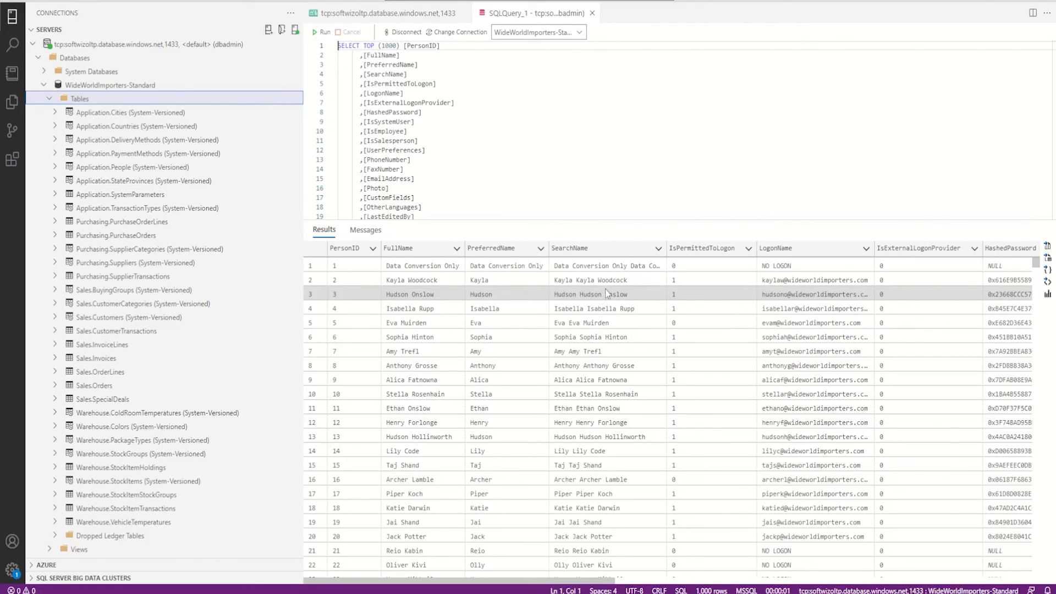